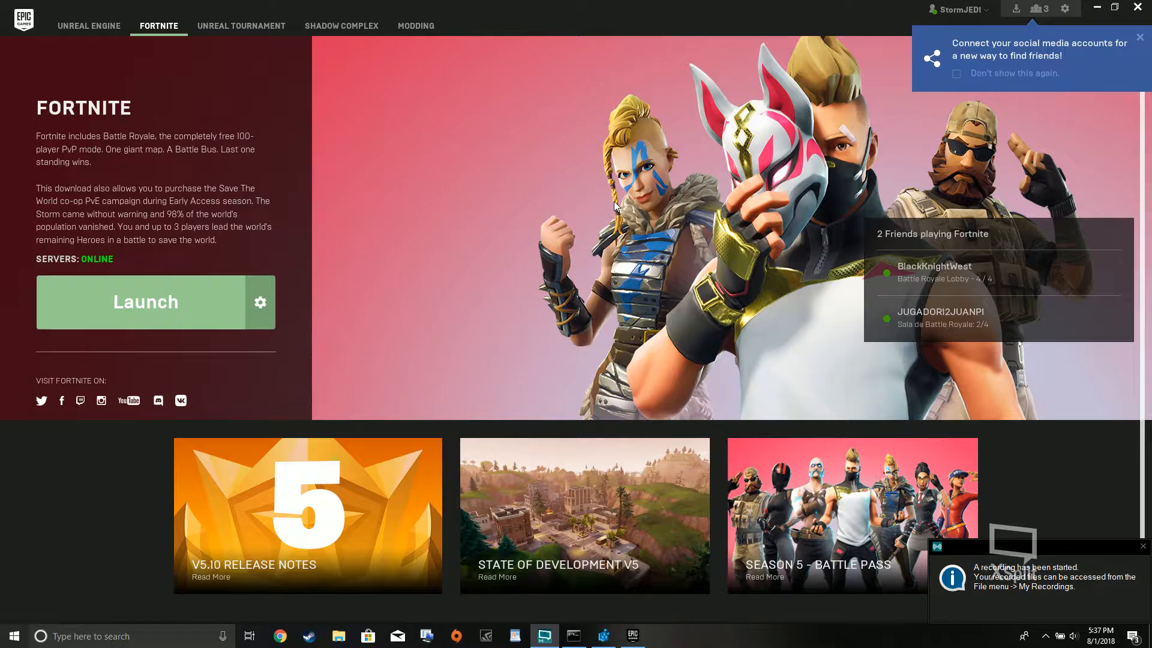
mouse_move(568, 201)
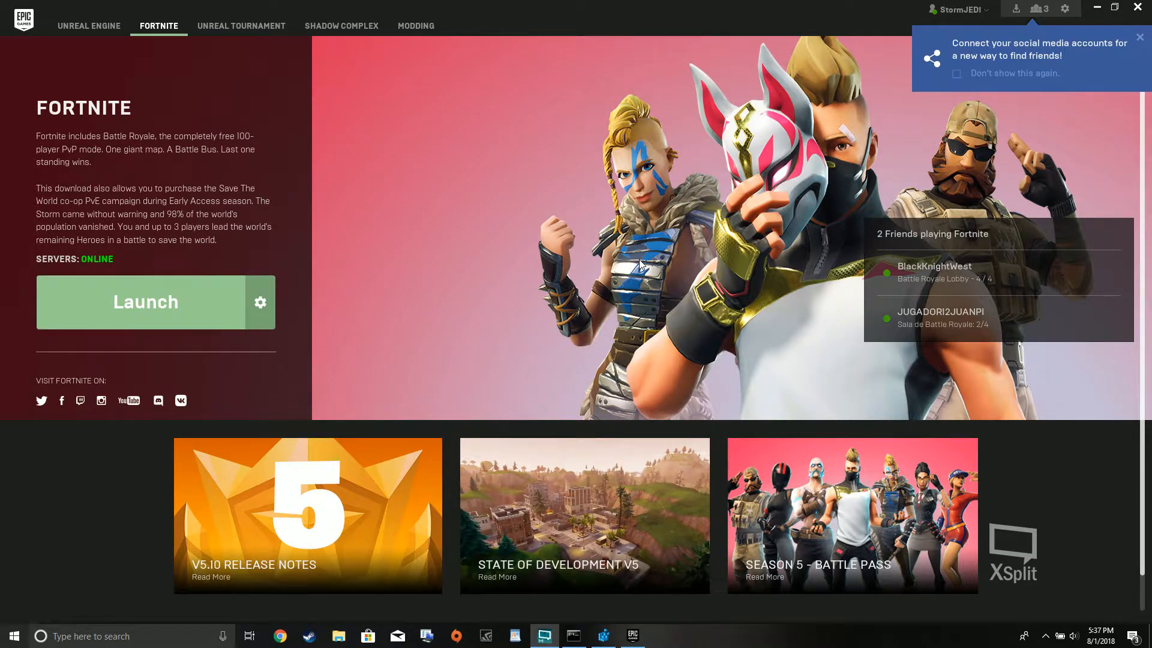
mouse_move(665, 192)
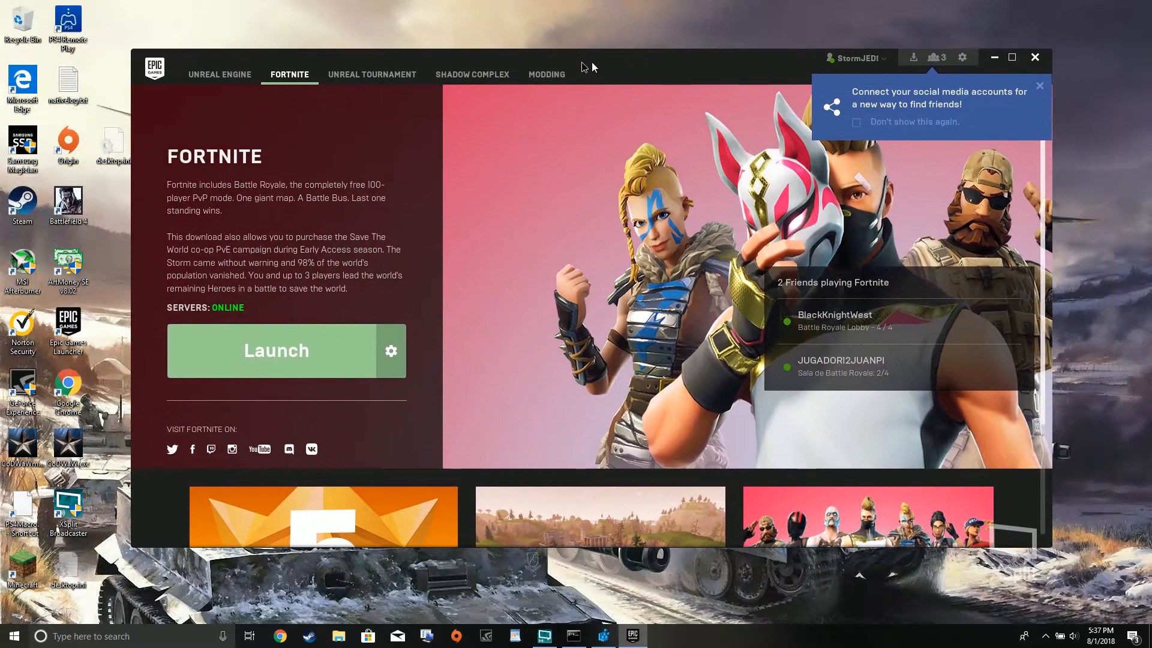
Step: Re-maximize the Epic Games Launcher on the Fortnite page, then minimize it to the desktop
click(1012, 57)
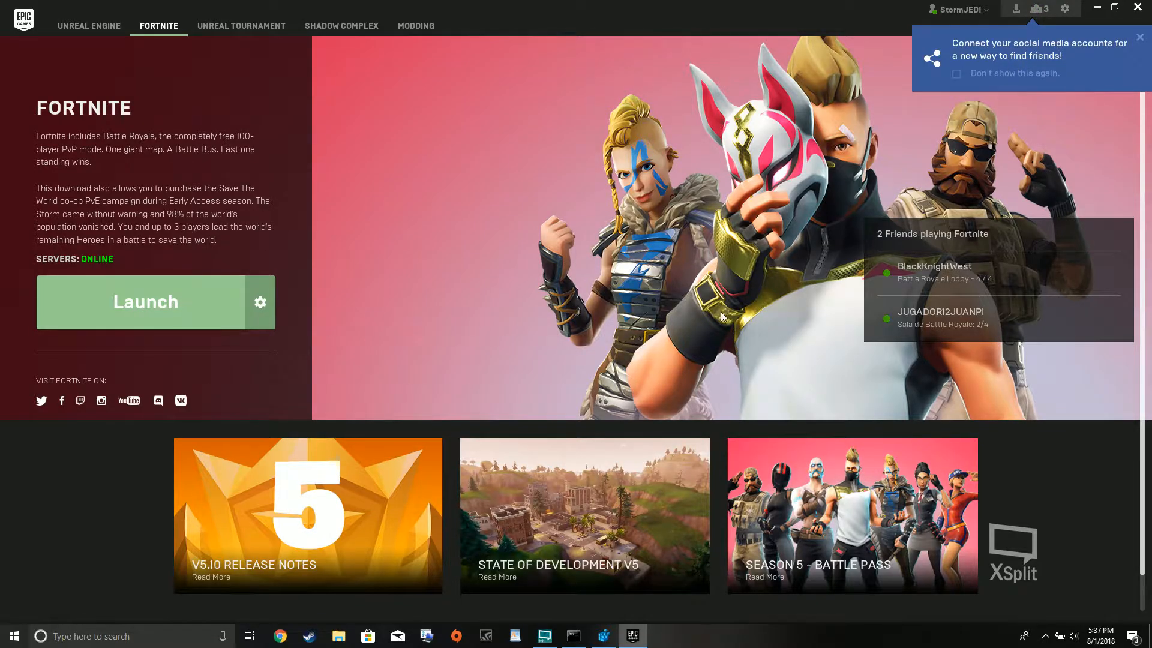
mouse_move(690, 163)
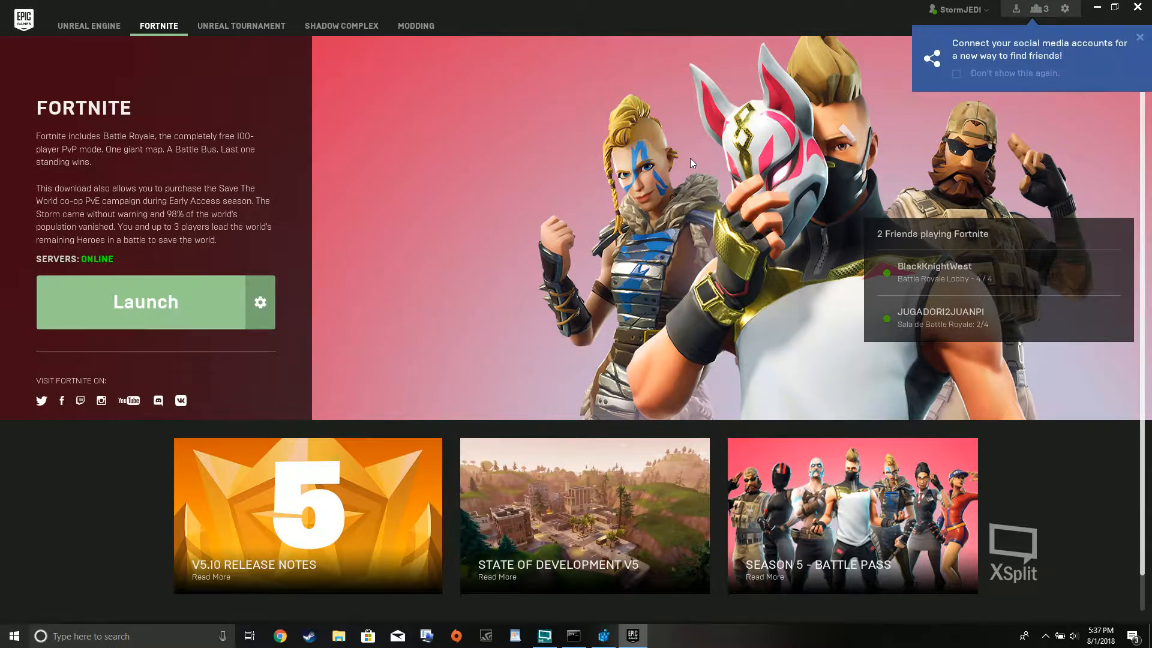
mouse_move(560, 120)
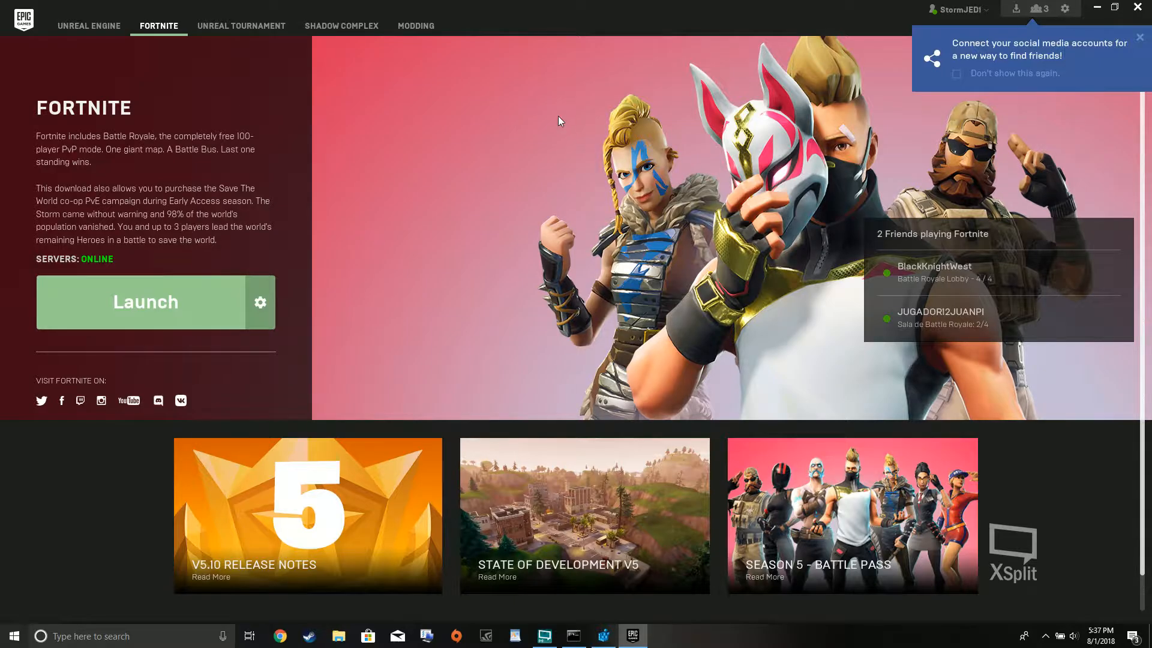
mouse_move(513, 17)
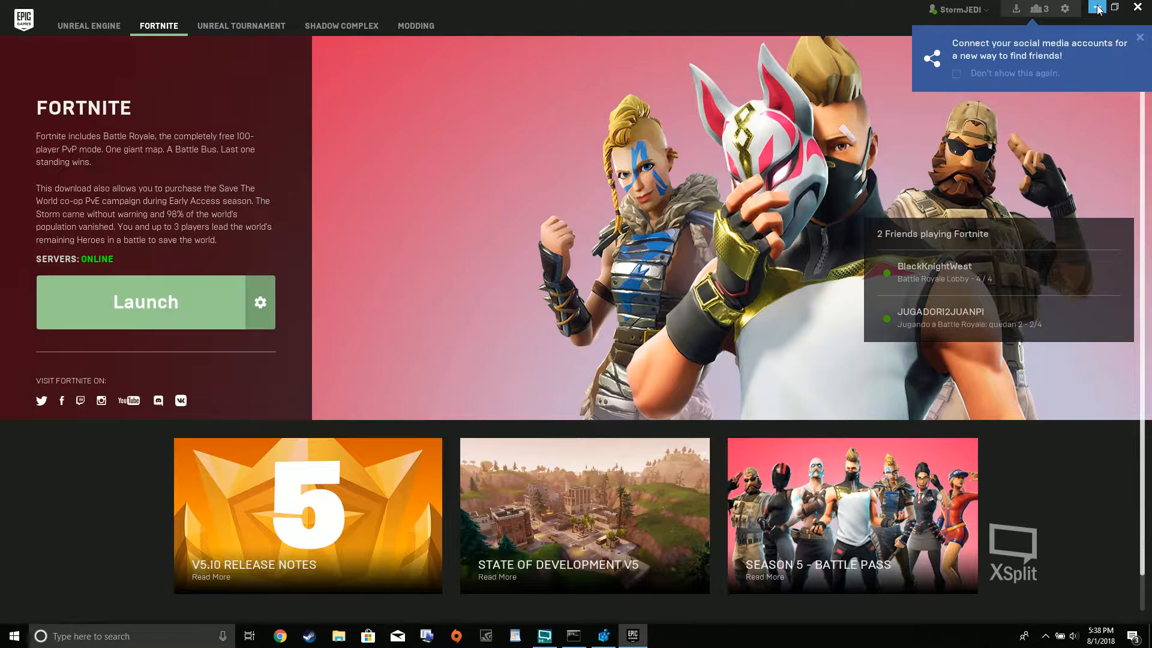
click(1140, 37)
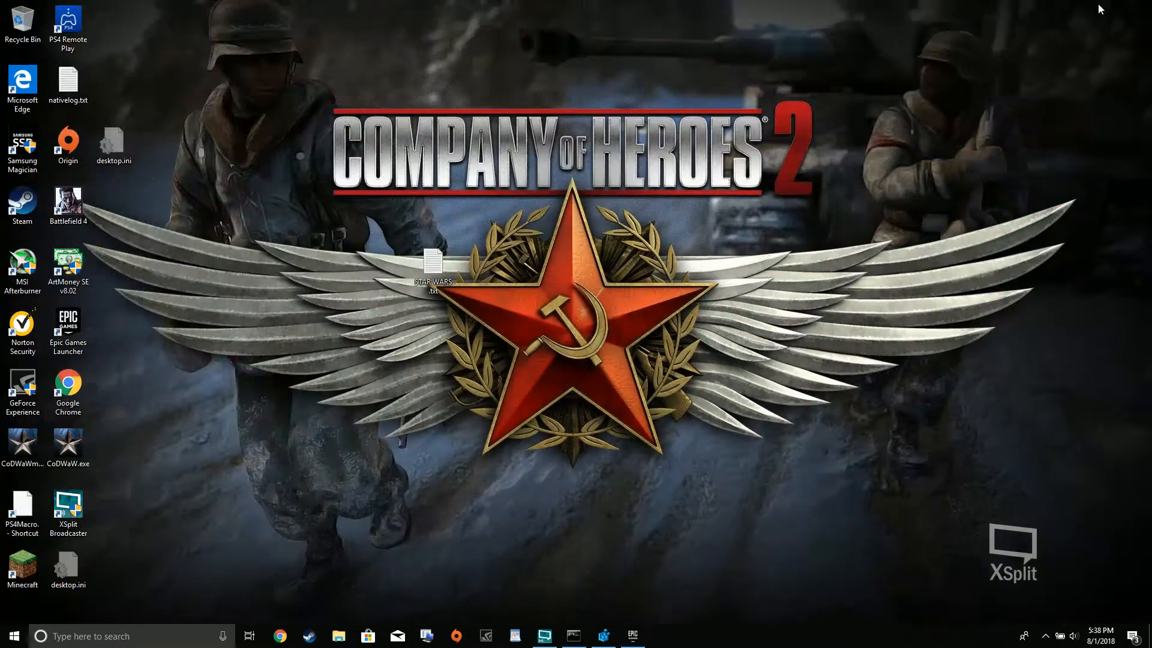
Step: Launch MSI Afterburner from its desktop shortcut to show GTX 960M clock and temperature
click(67, 203)
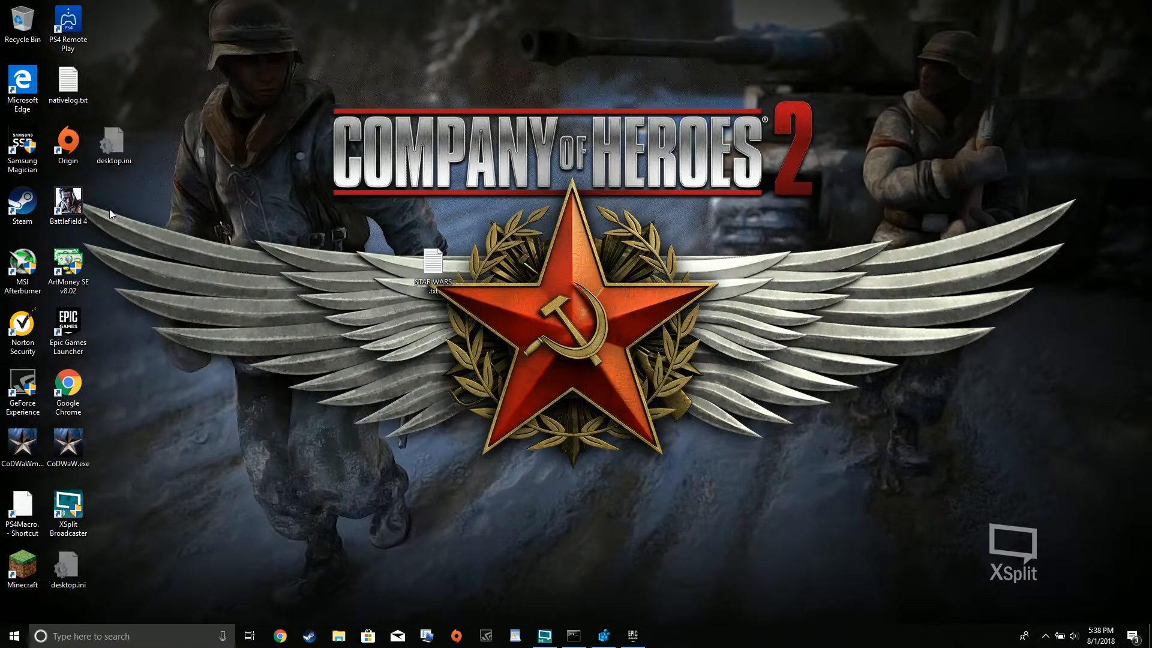
mouse_move(657, 638)
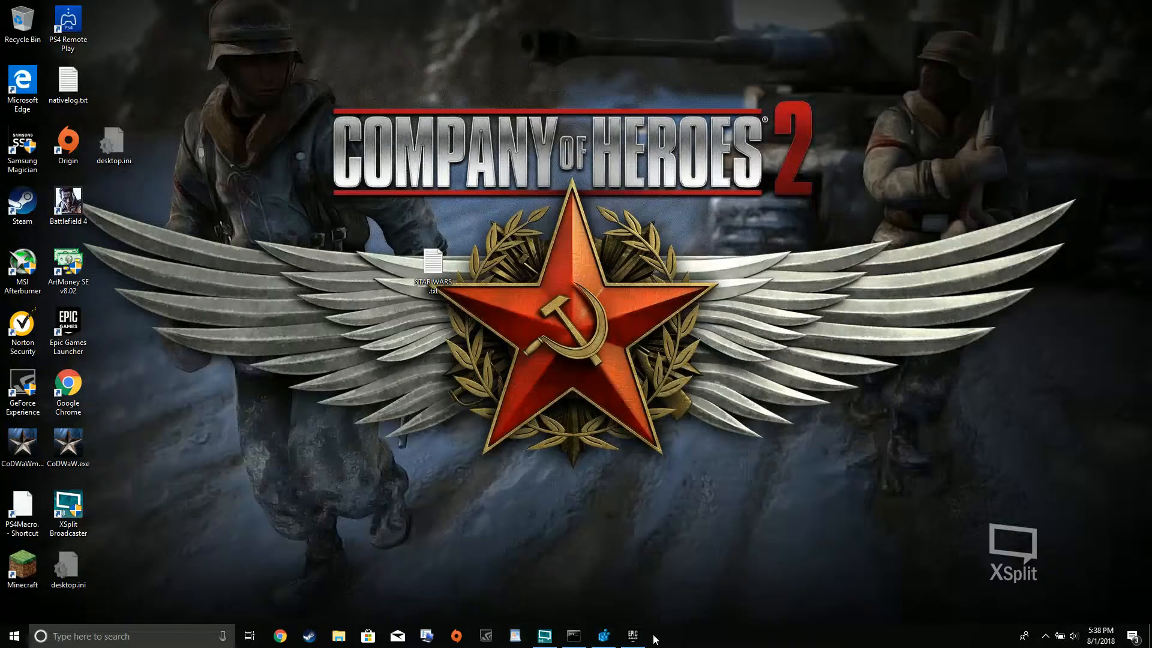
click(633, 636)
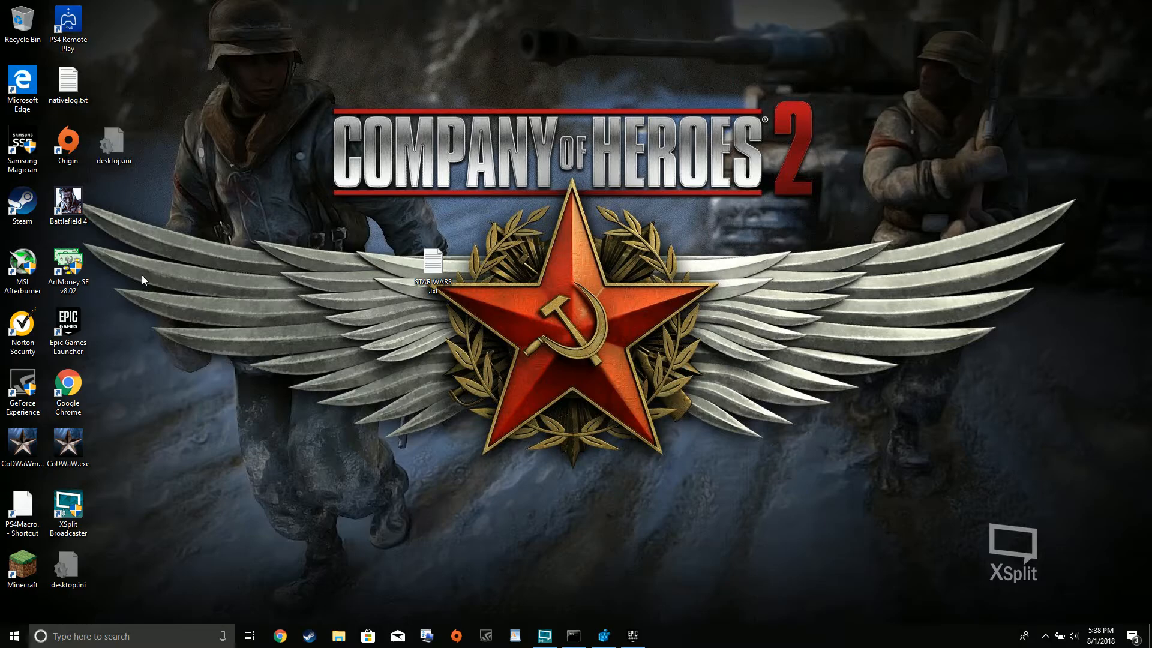
click(22, 264)
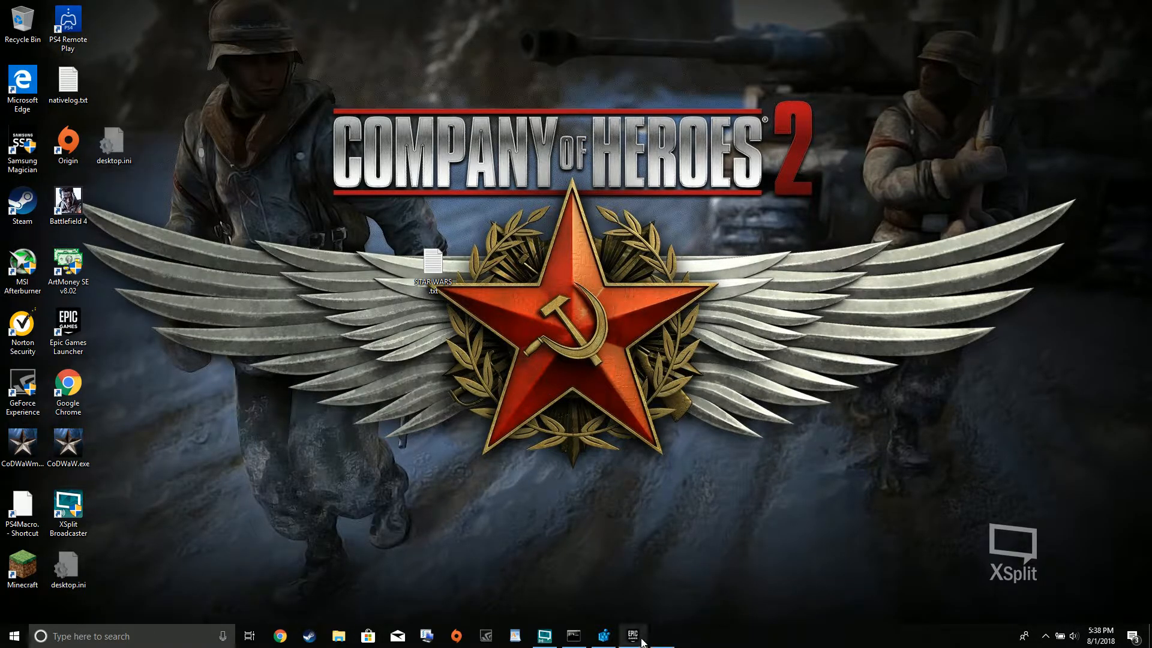
click(661, 635)
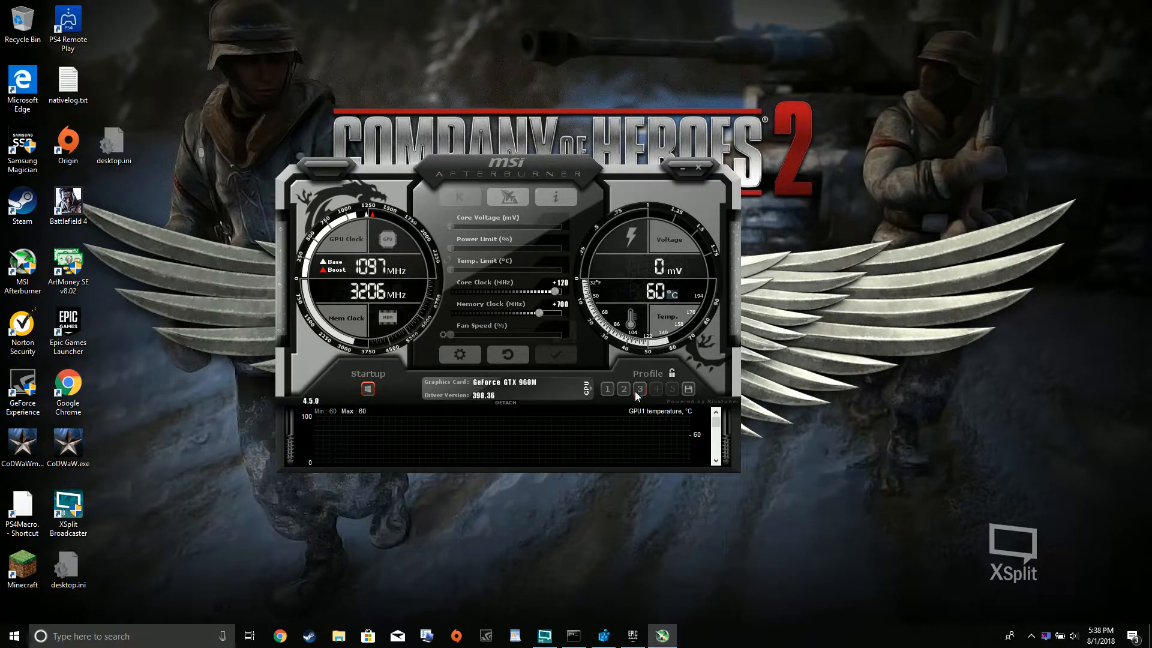
click(586, 389)
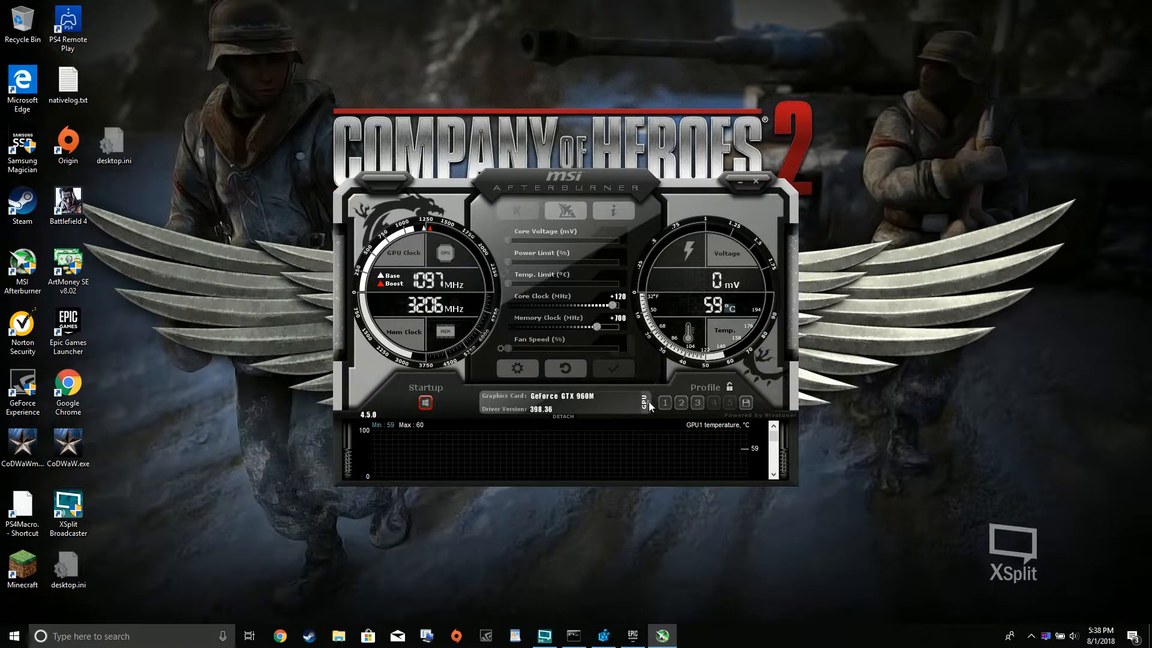
click(644, 403)
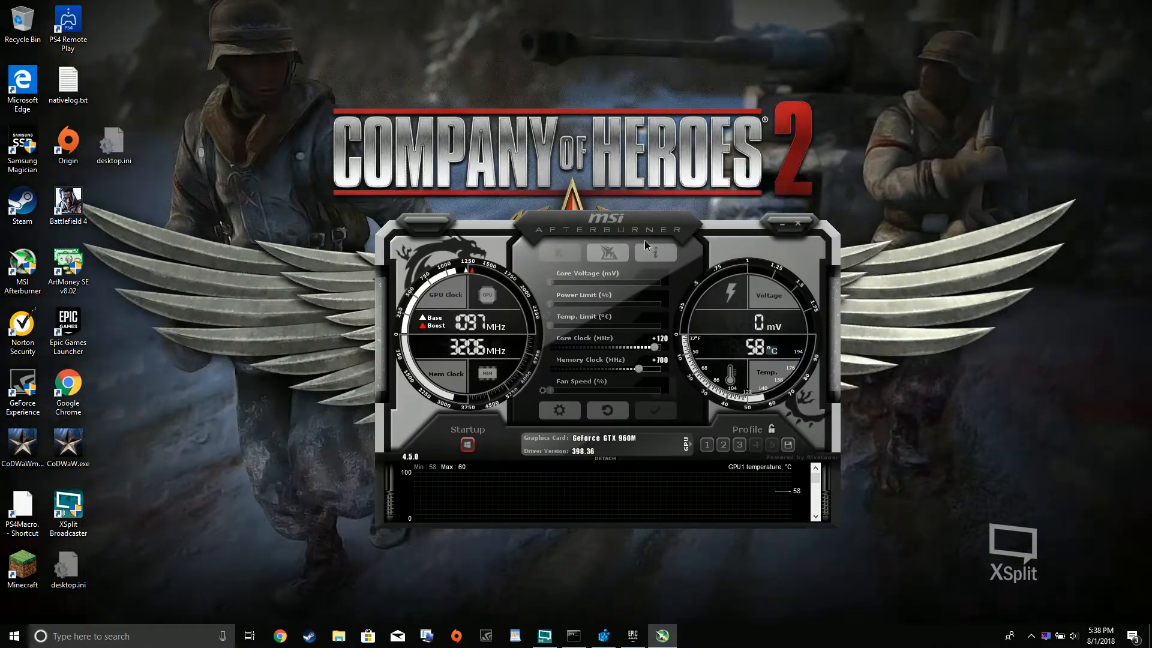
mouse_move(661, 228)
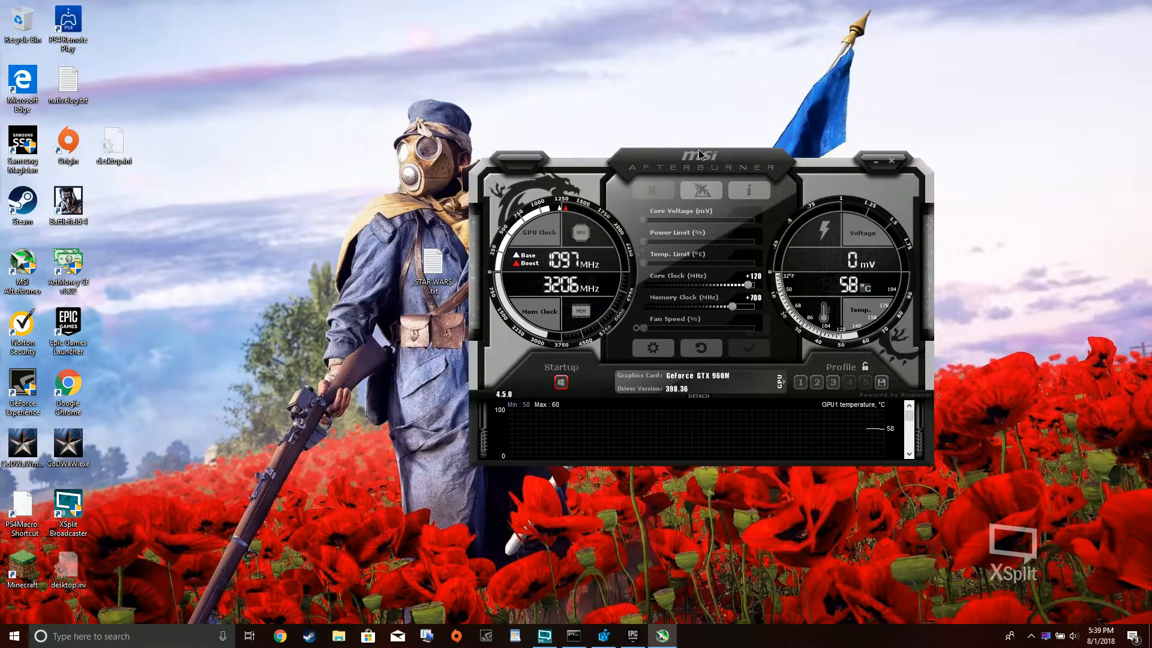
drag(698, 154, 598, 147)
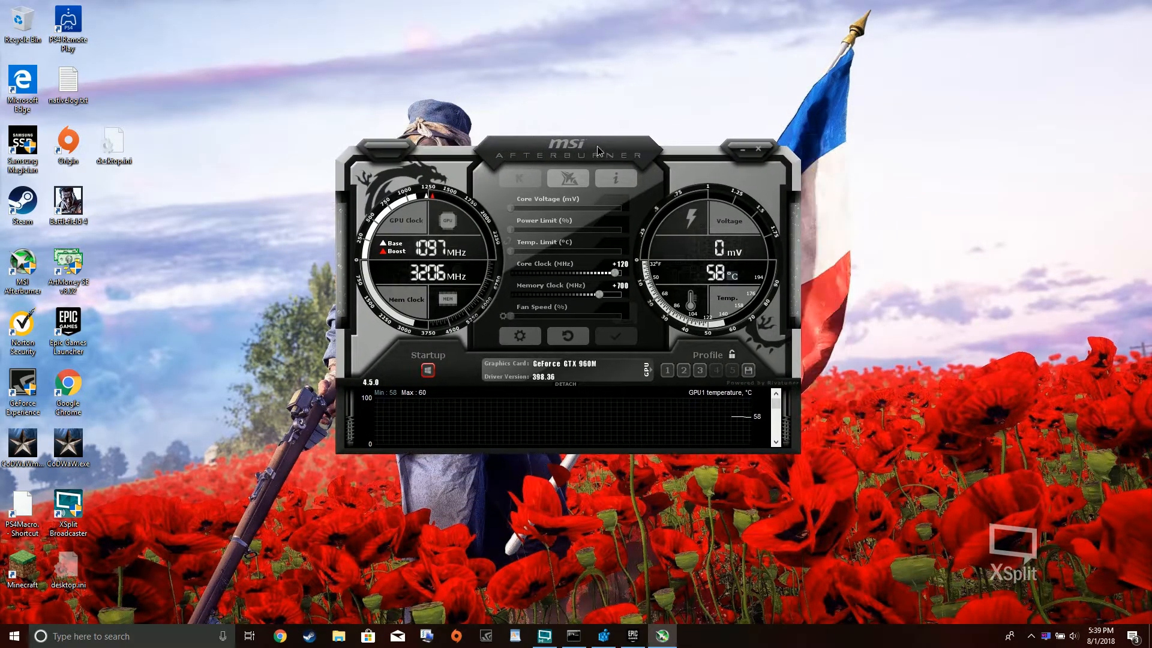
drag(595, 151, 588, 161)
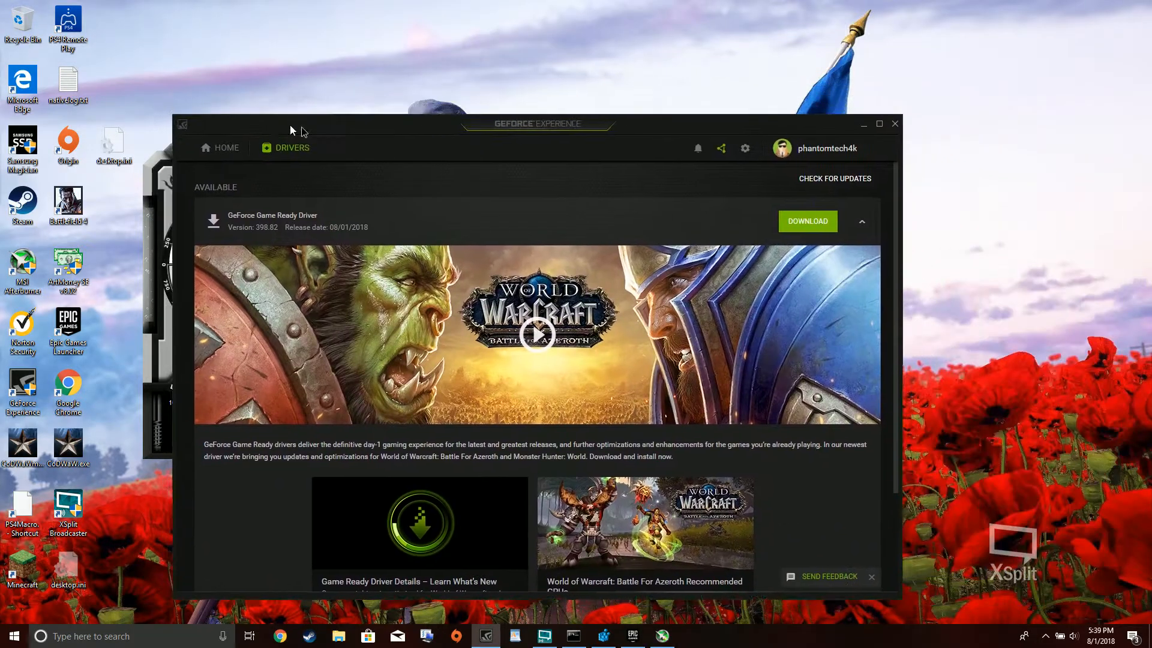
drag(294, 124, 661, 134)
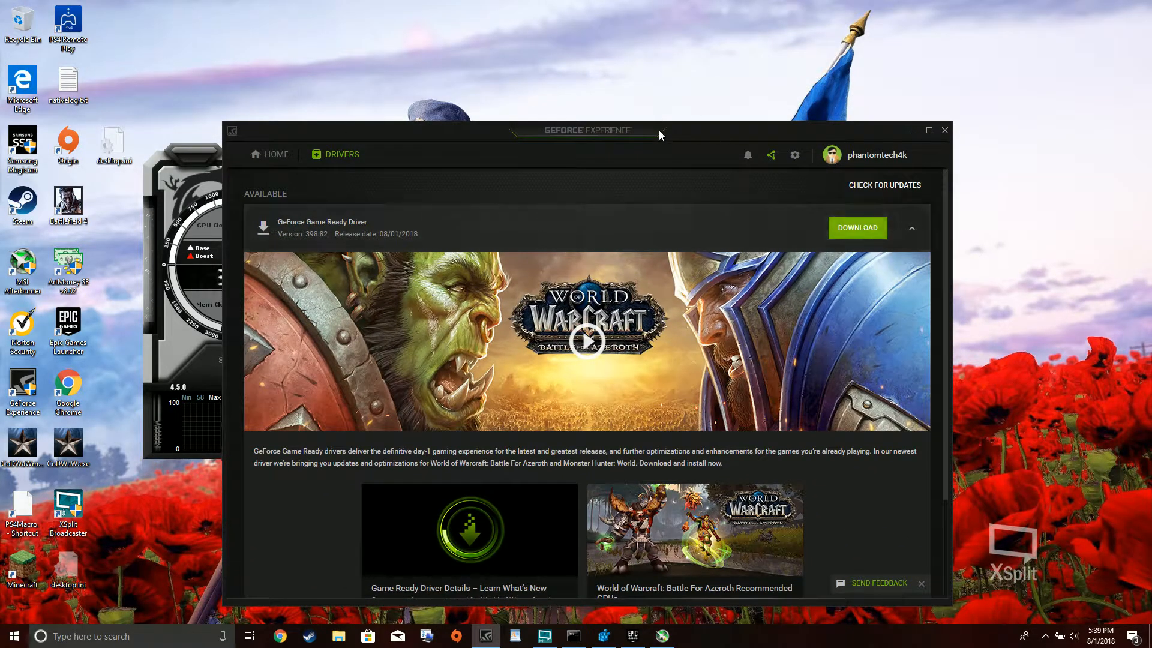
mouse_move(635, 122)
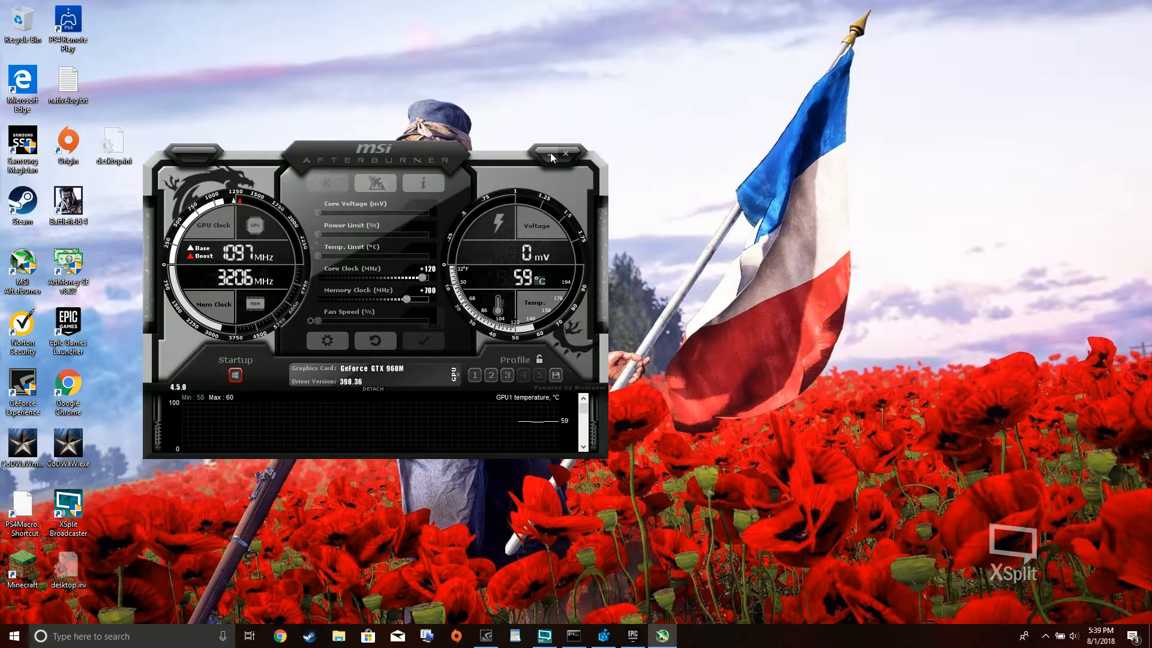
Step: Find Command Prompt through Windows search and enter regedit at its prompt
drag(375, 154, 396, 224)
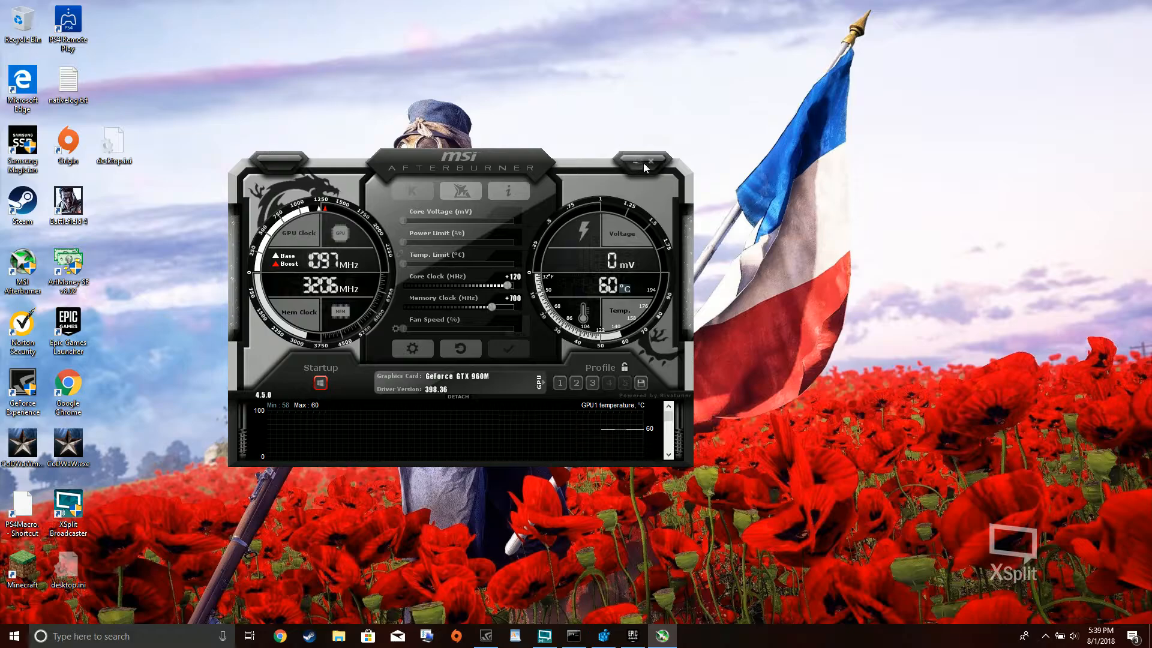
click(1045, 635)
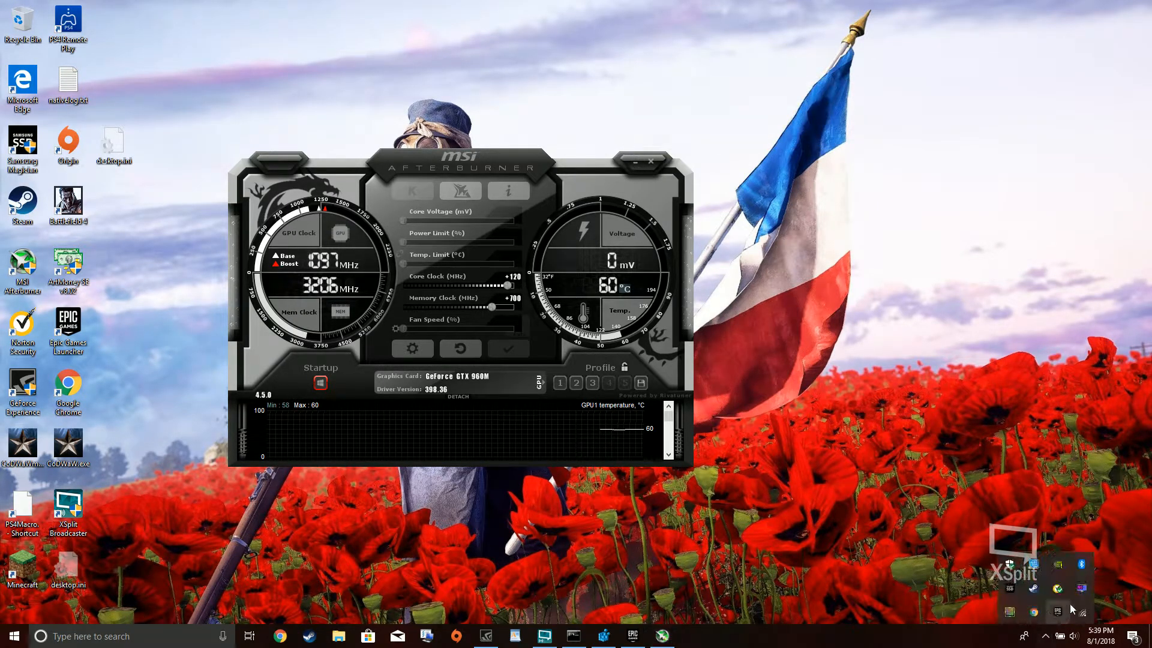
click(650, 160)
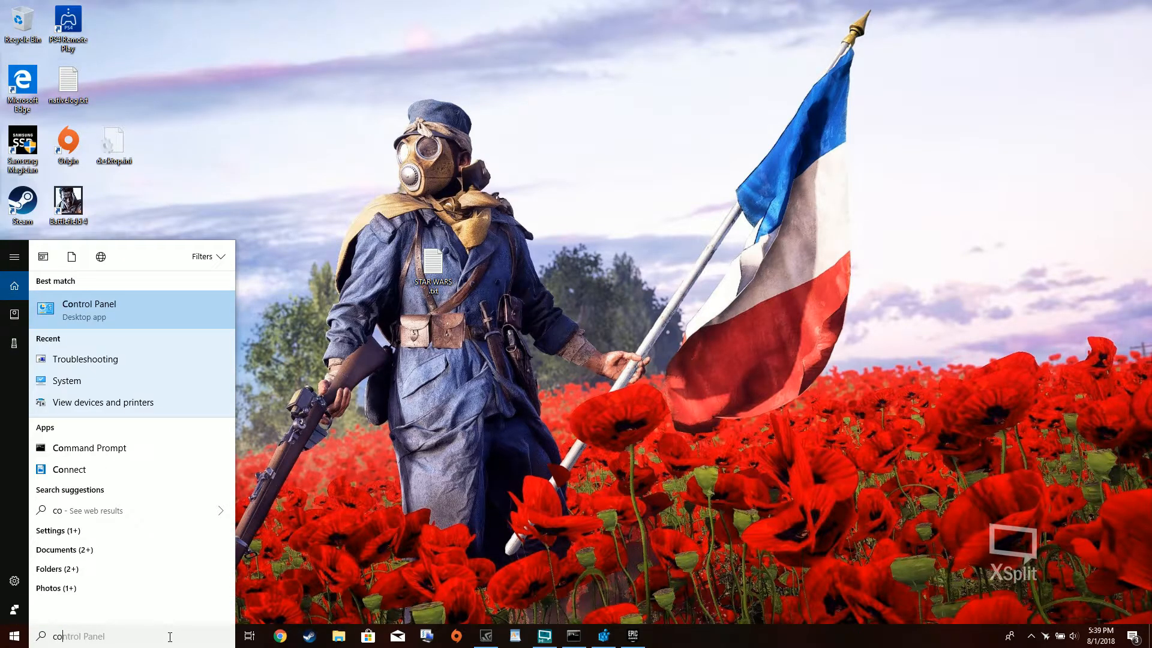
text(commadn)
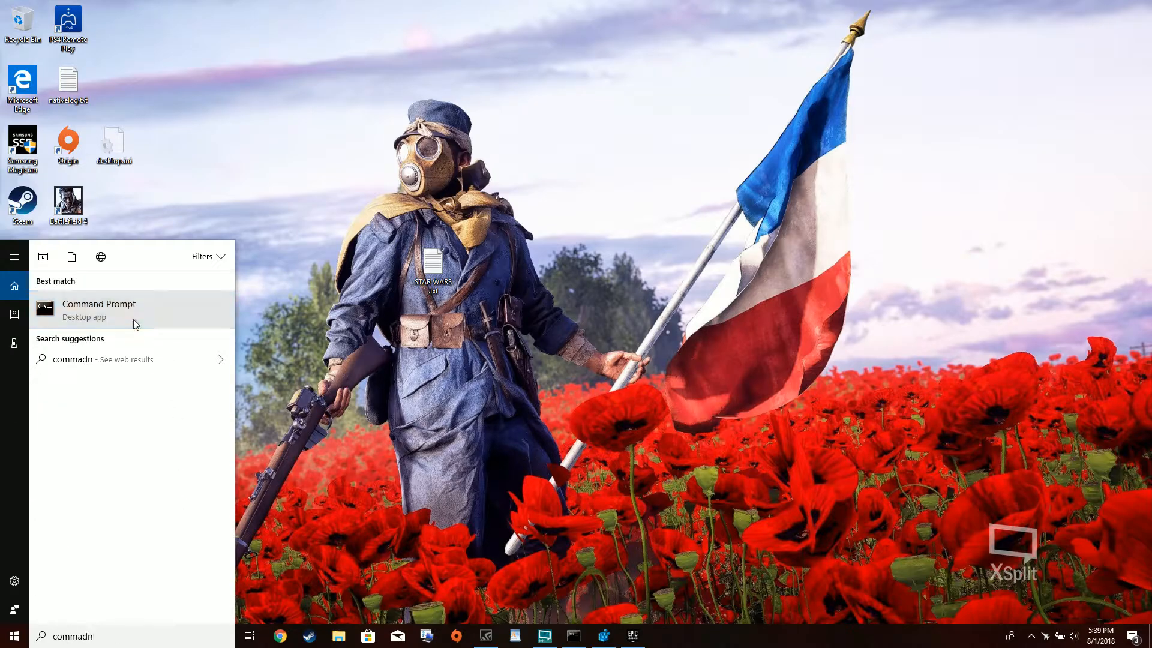
click(99, 310)
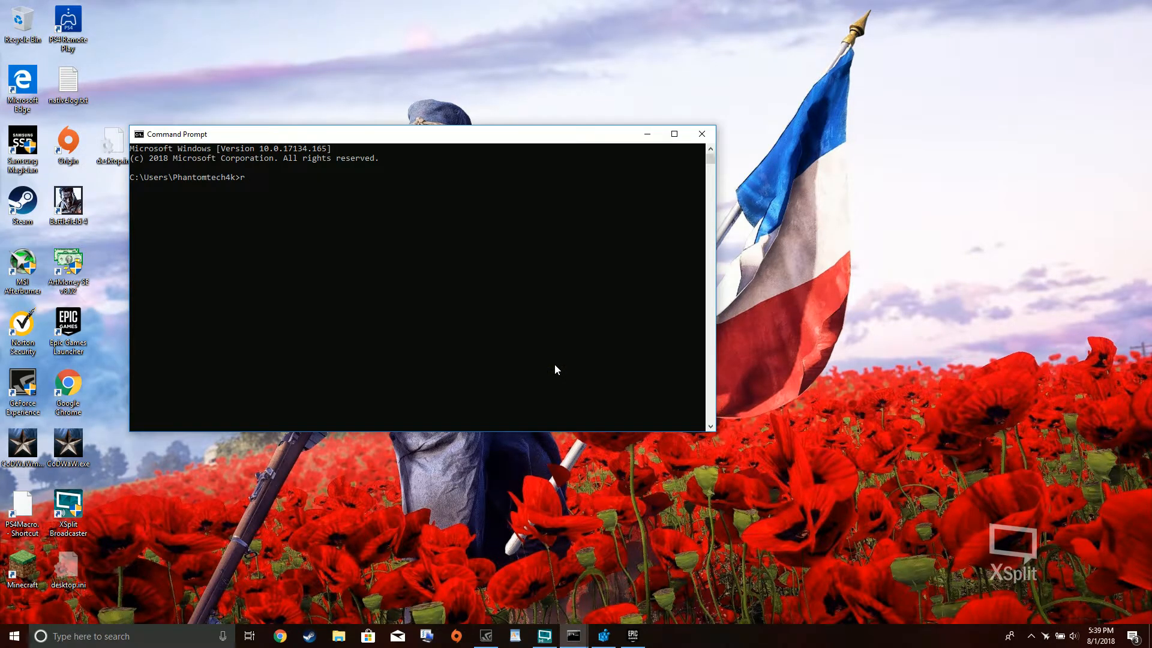
text(eggedit)
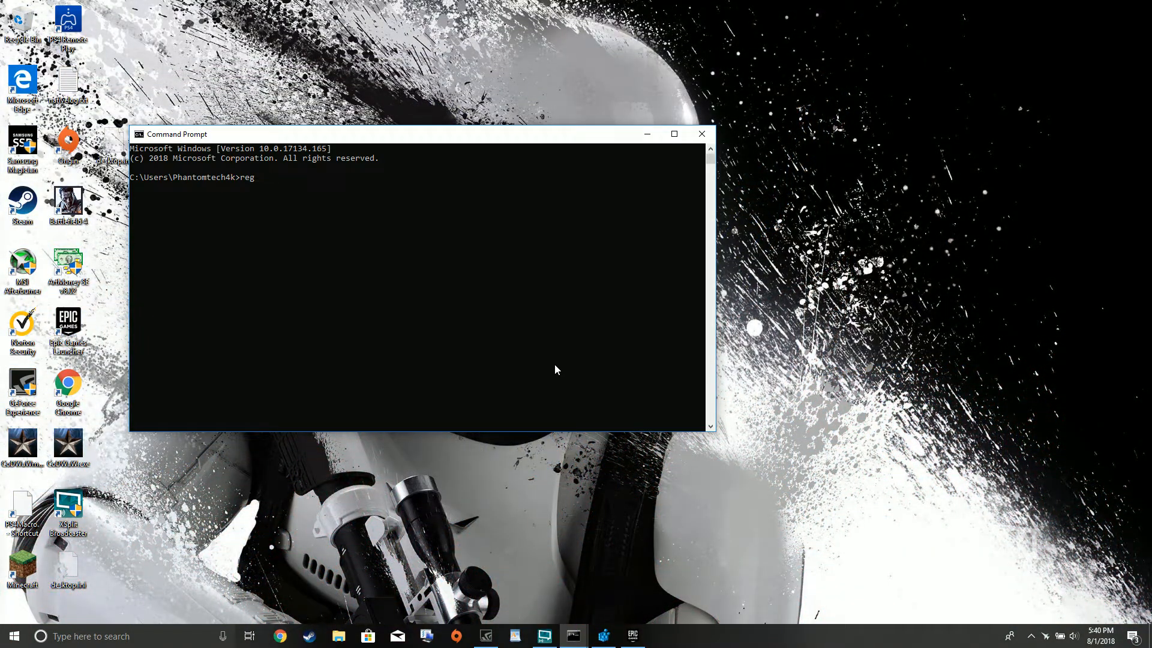
Step: Run regedit and navigate HKEY_LOCAL_MACHINE\SYSTEM\CurrentControlSet\Control to the GraphicsDrivers key
text(edit)
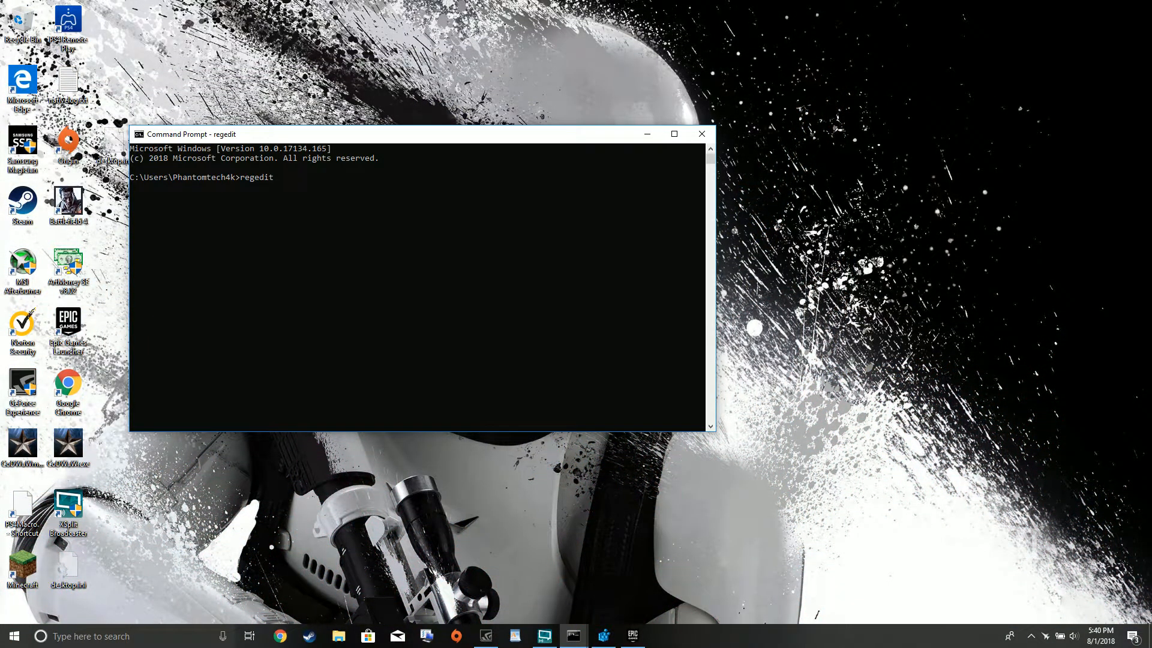
key(Enter)
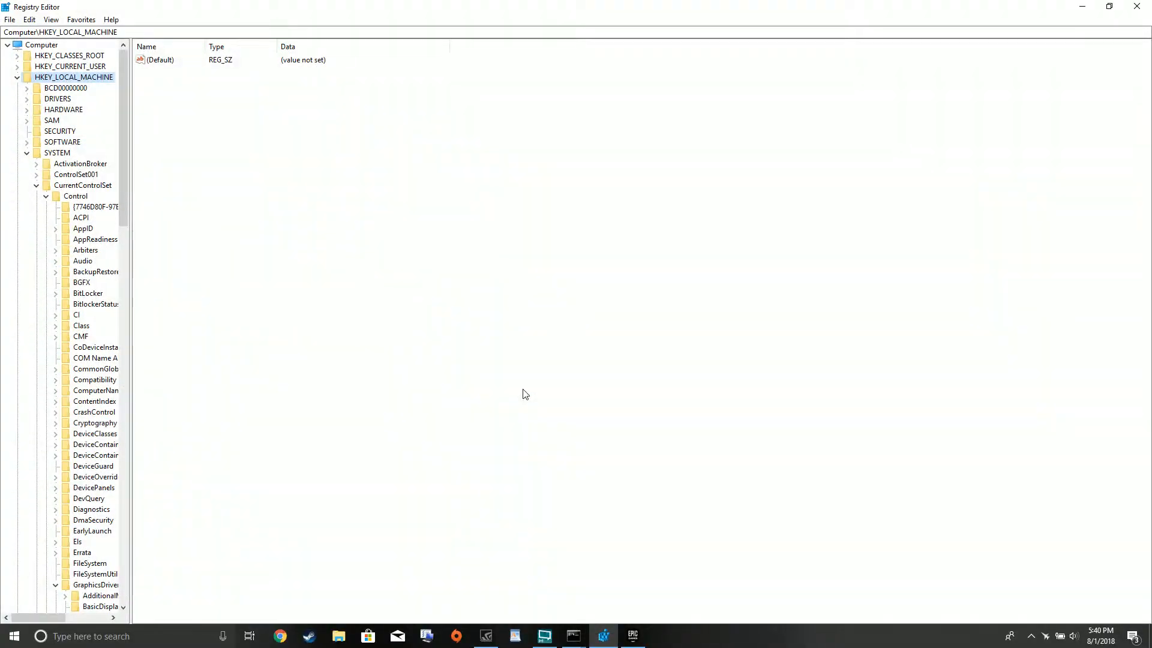
click(18, 77)
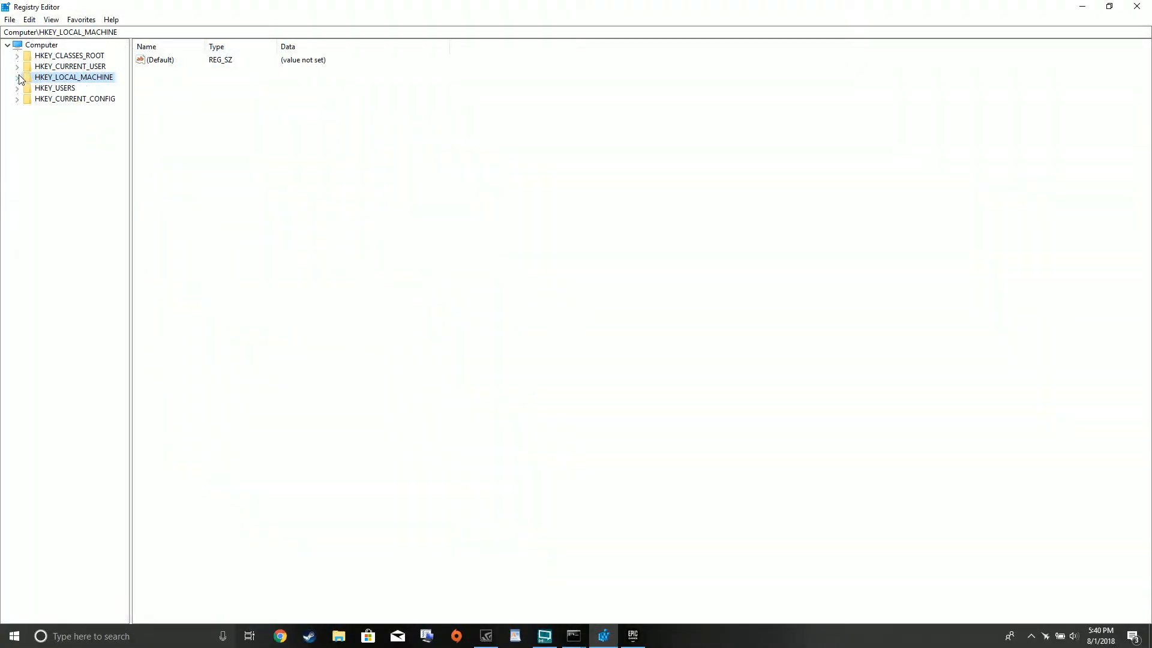
mouse_move(103, 193)
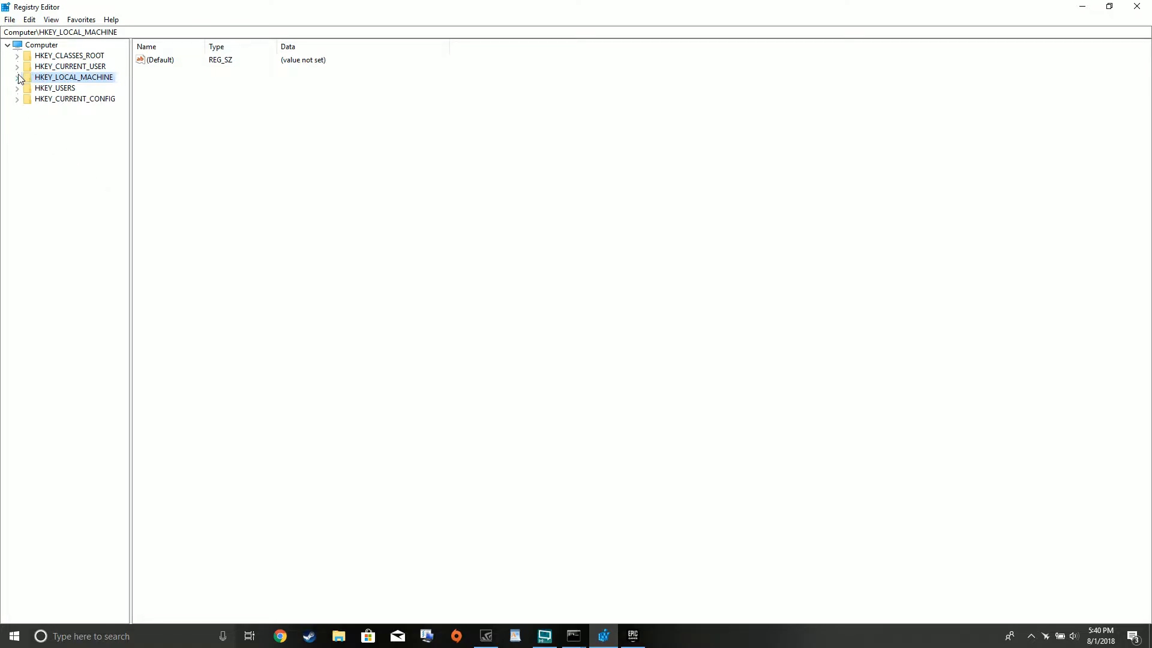
click(14, 76)
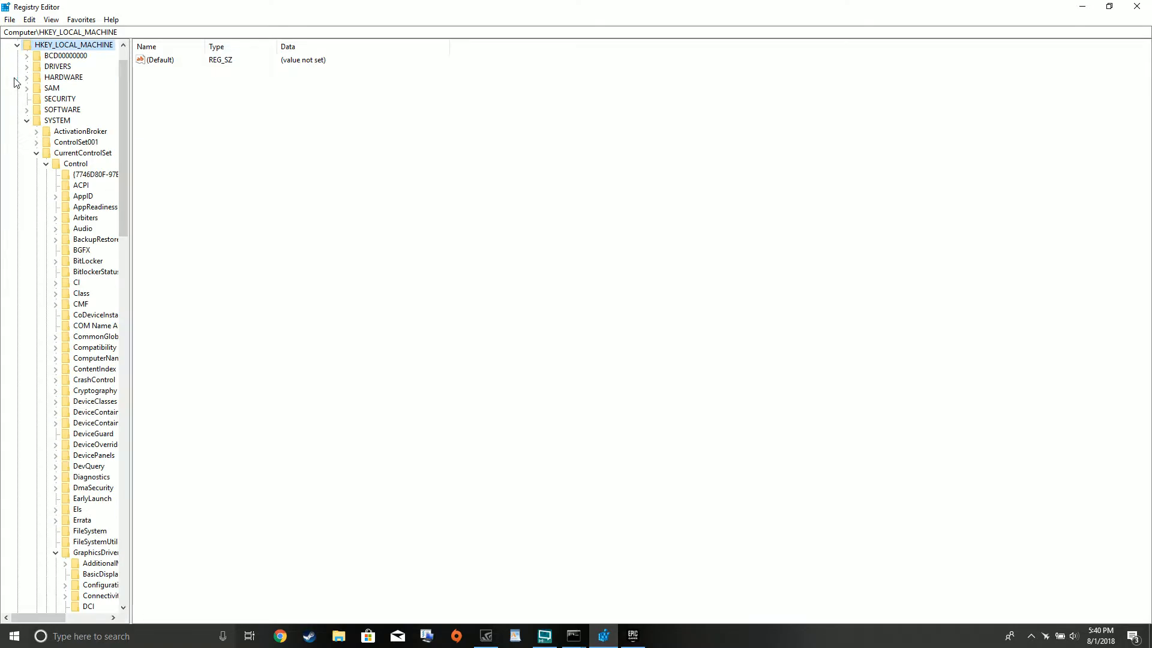
mouse_move(30, 125)
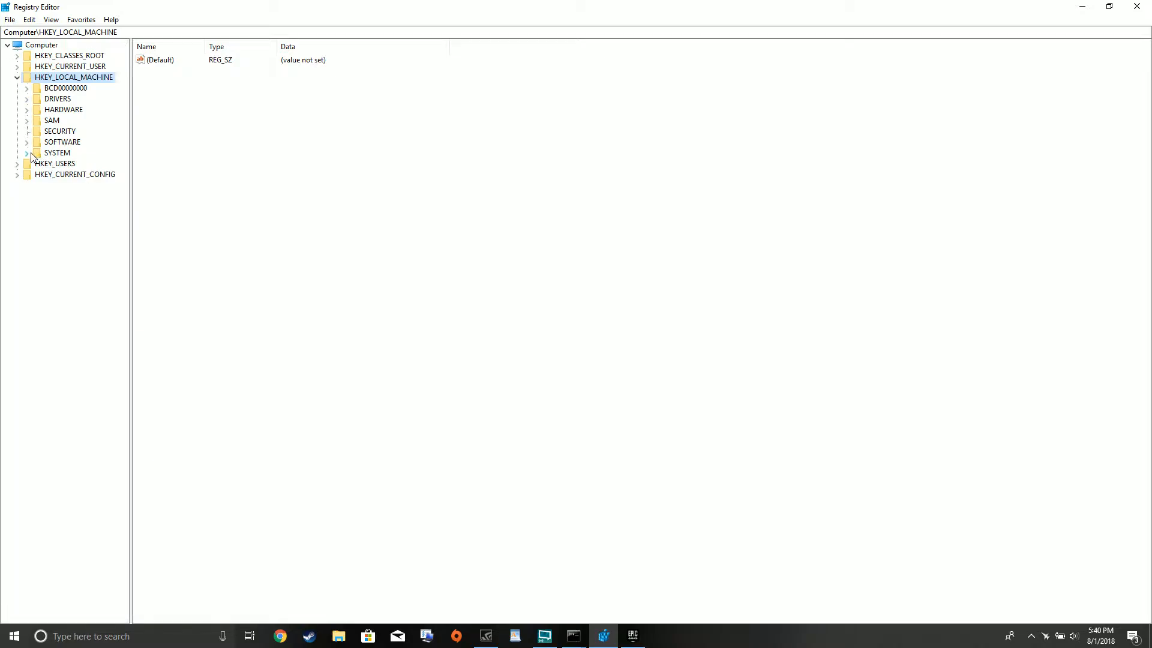
click(27, 153)
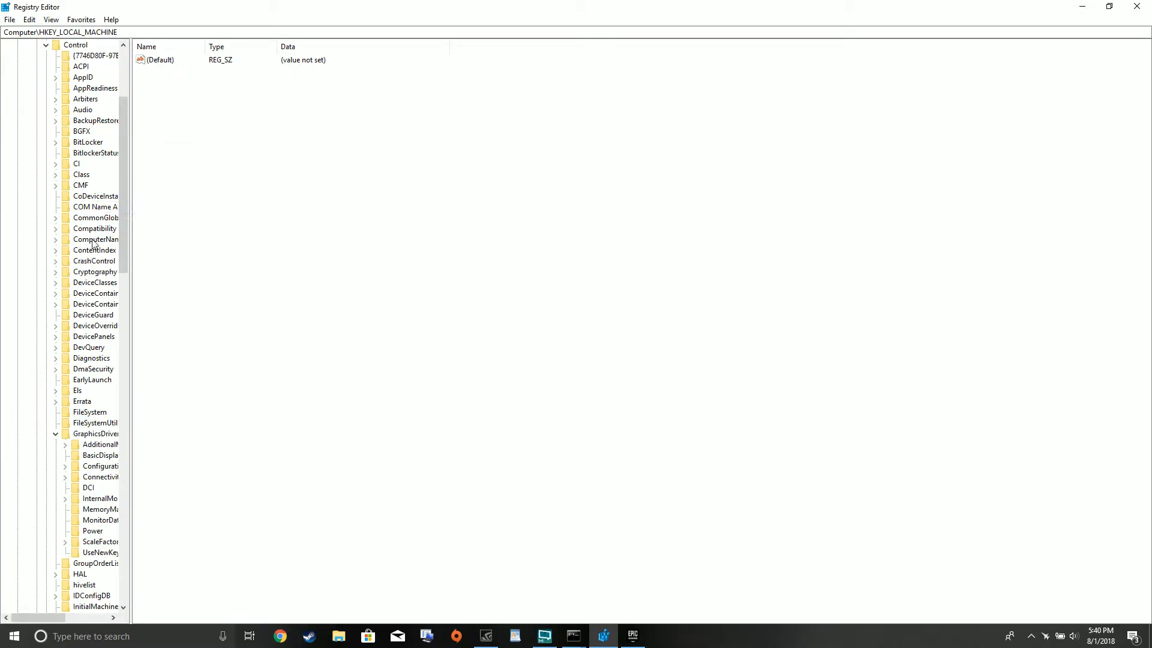
click(44, 434)
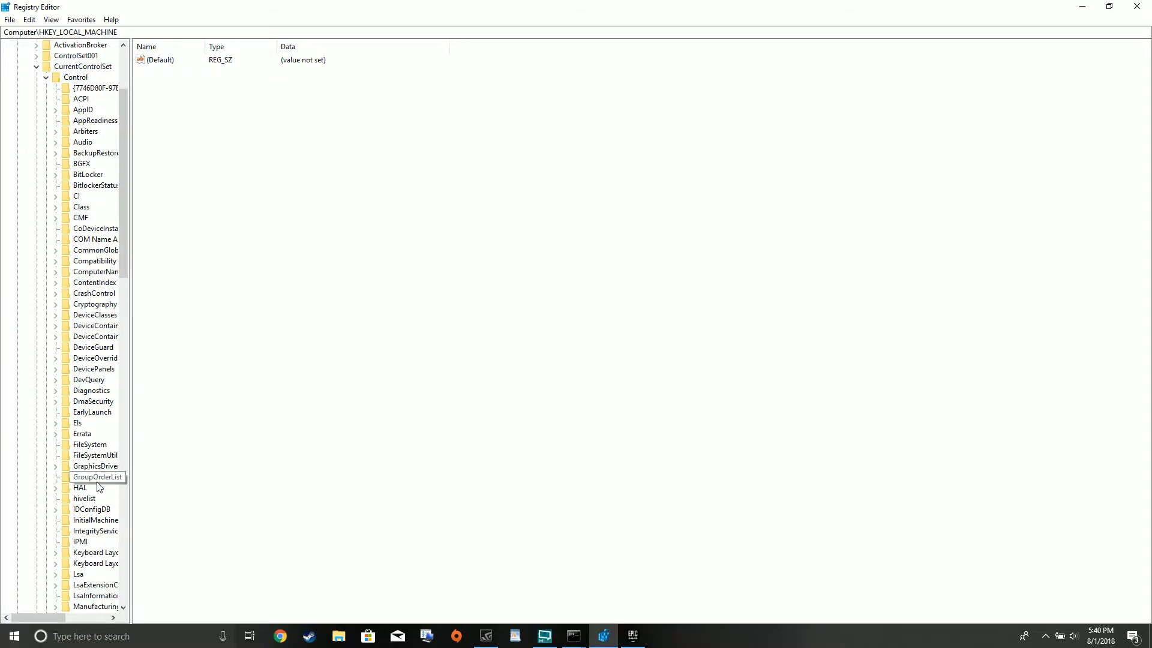
click(55, 465)
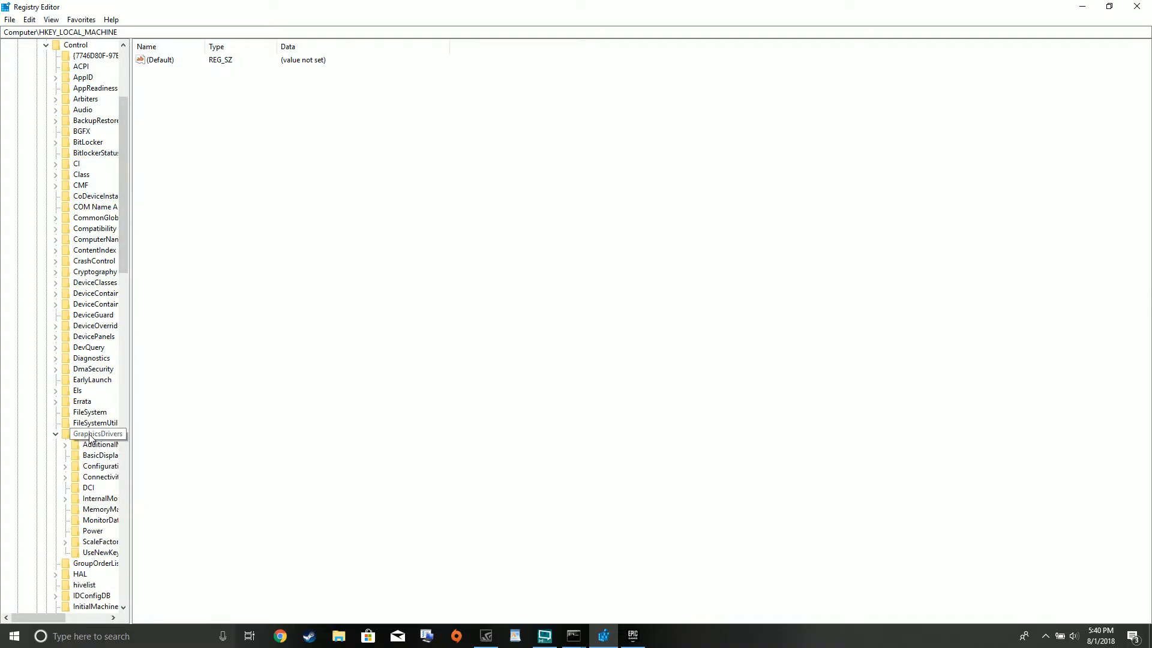
click(97, 434)
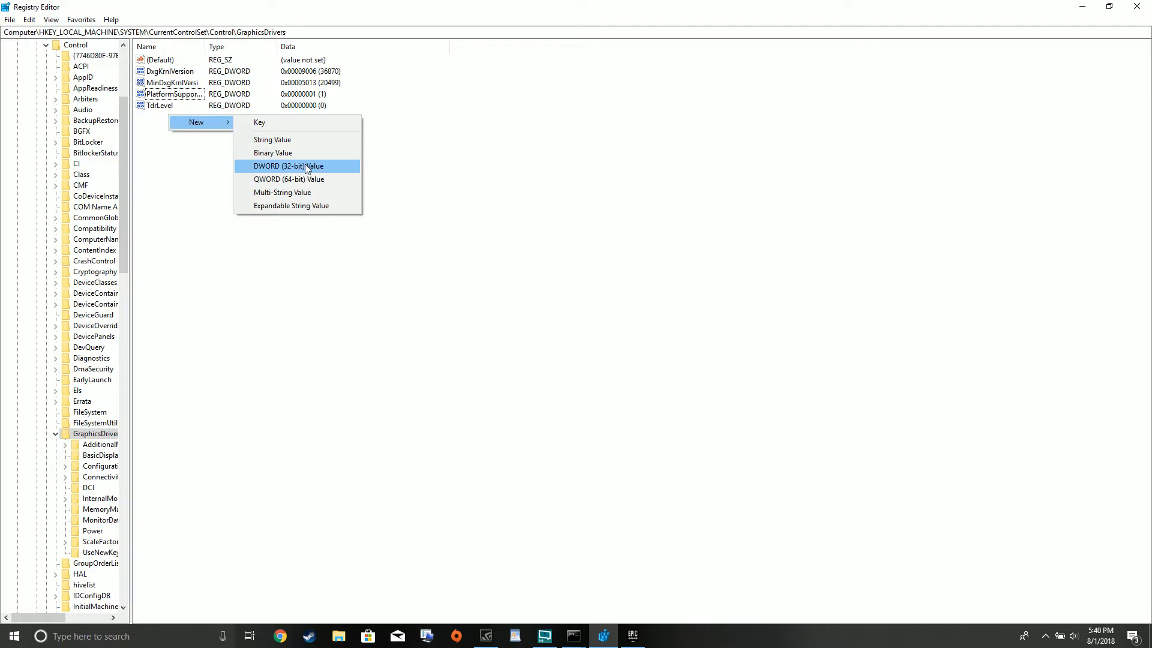
click(289, 166)
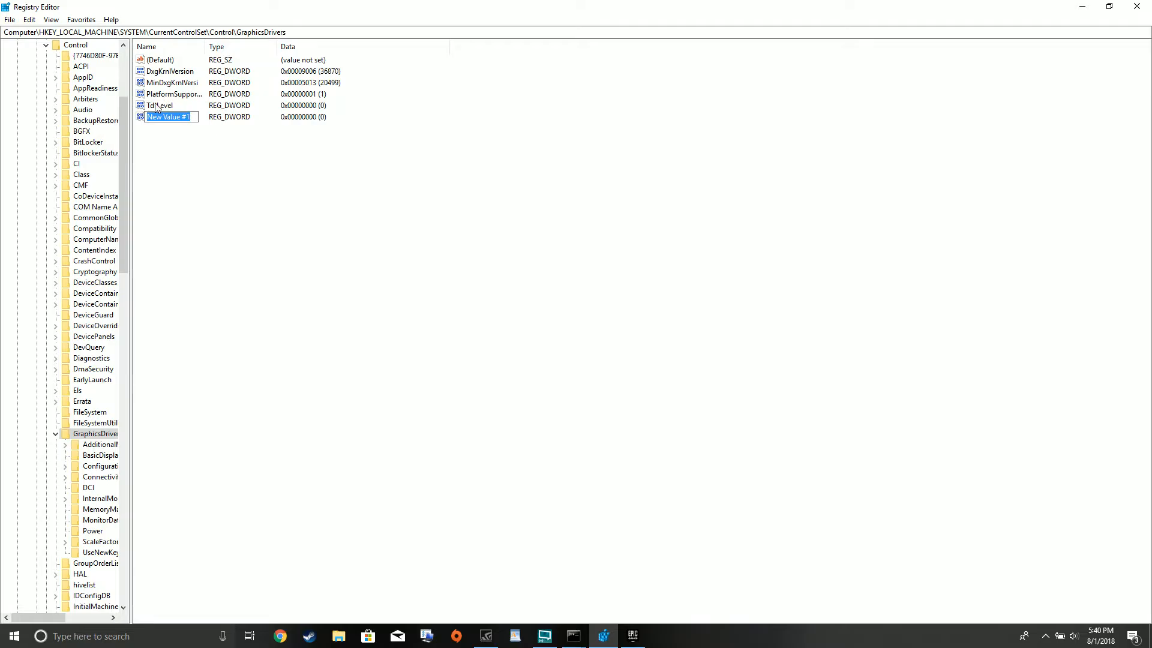
text(TdrLe)
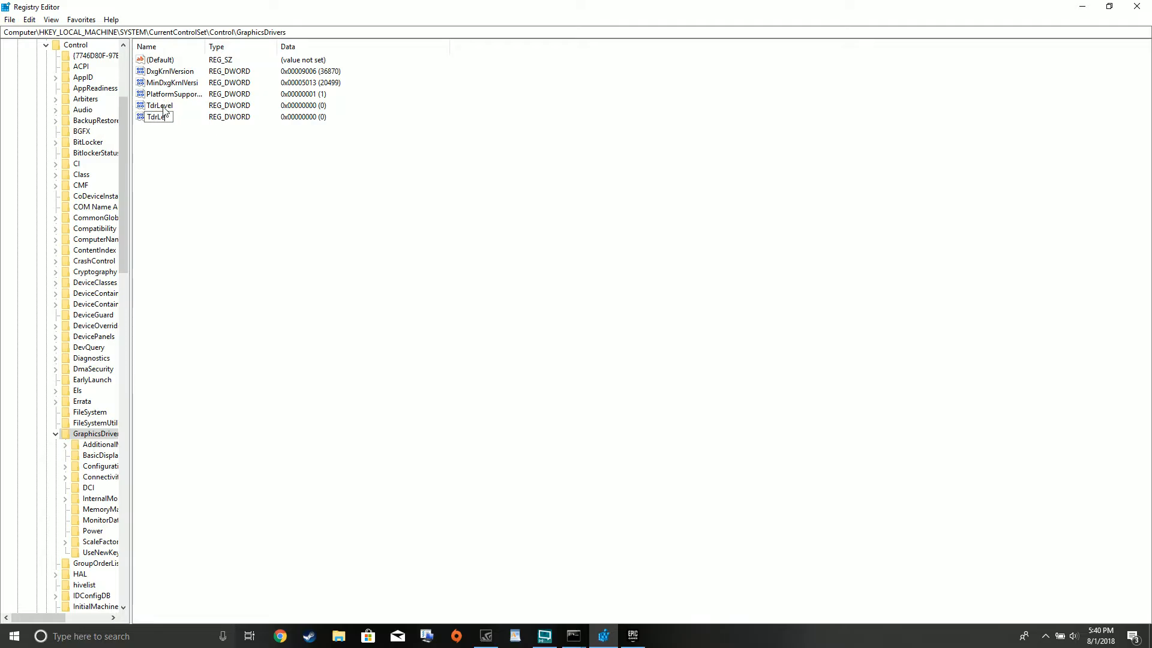
key(Enter)
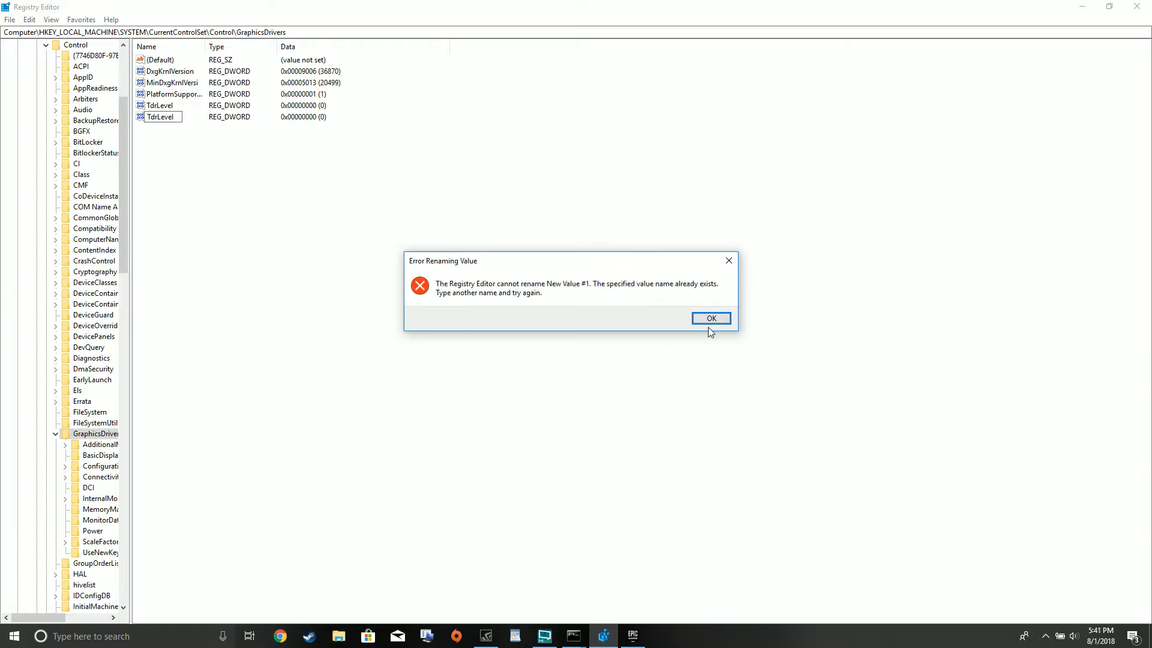
click(712, 318)
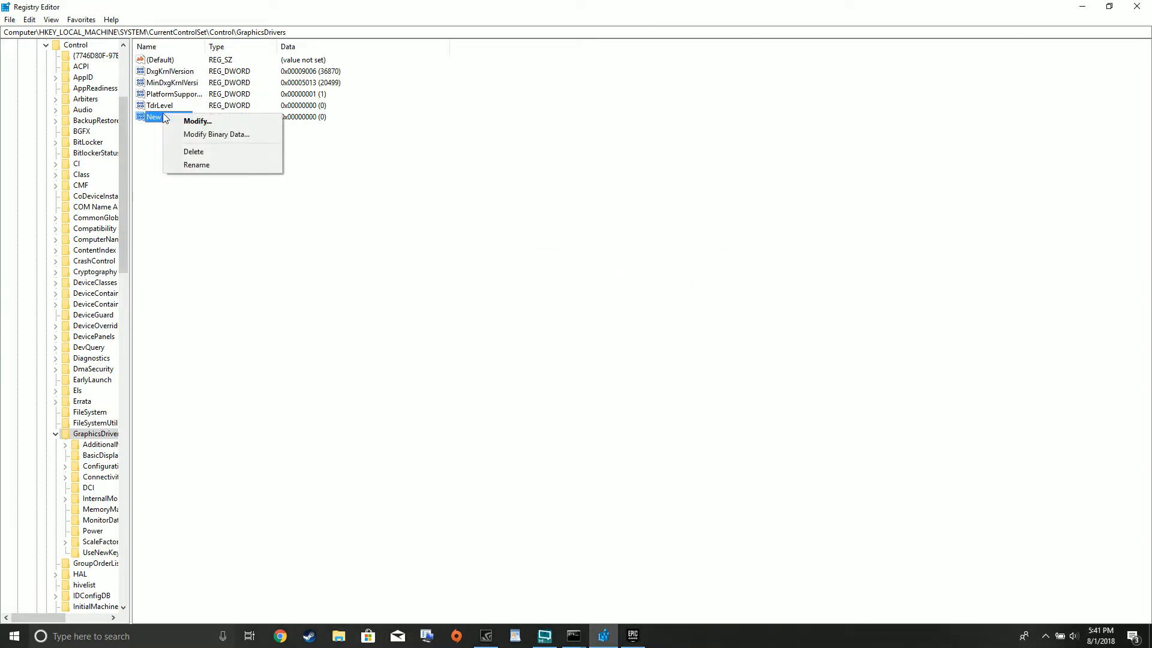
click(194, 151)
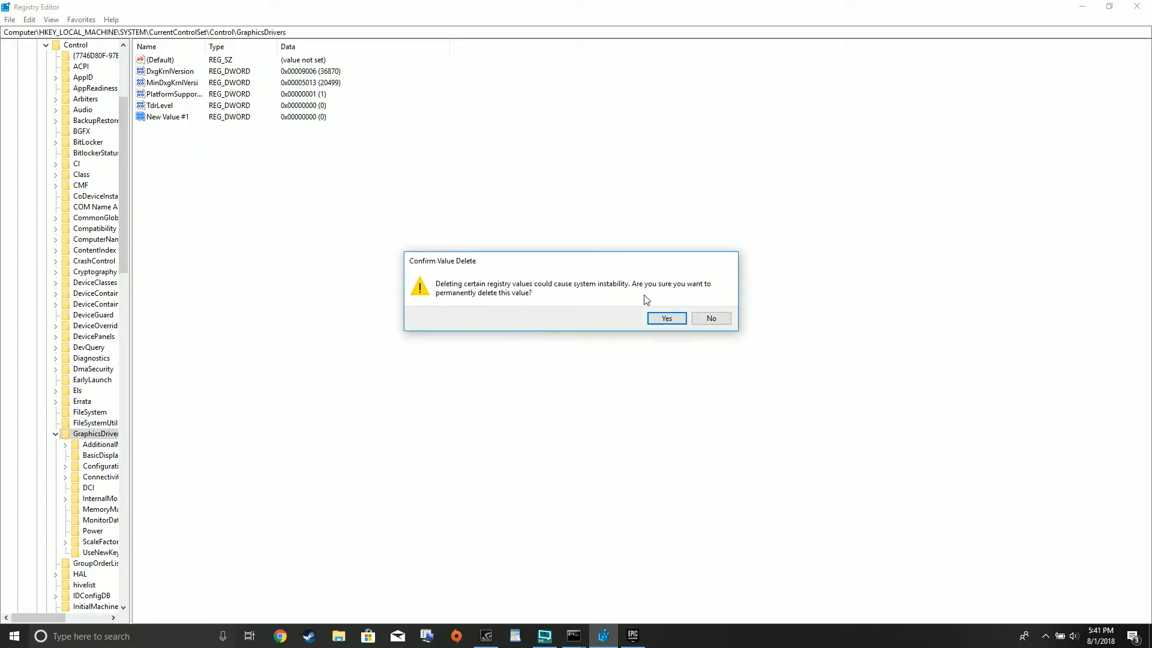
click(666, 318)
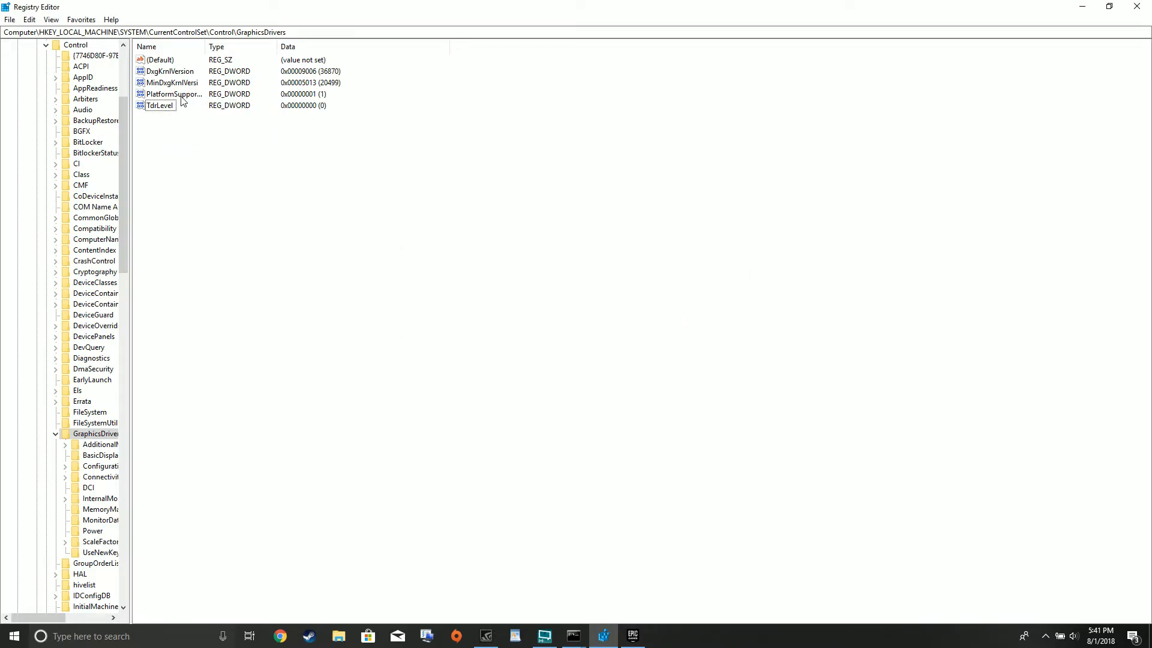
right_click(159, 105)
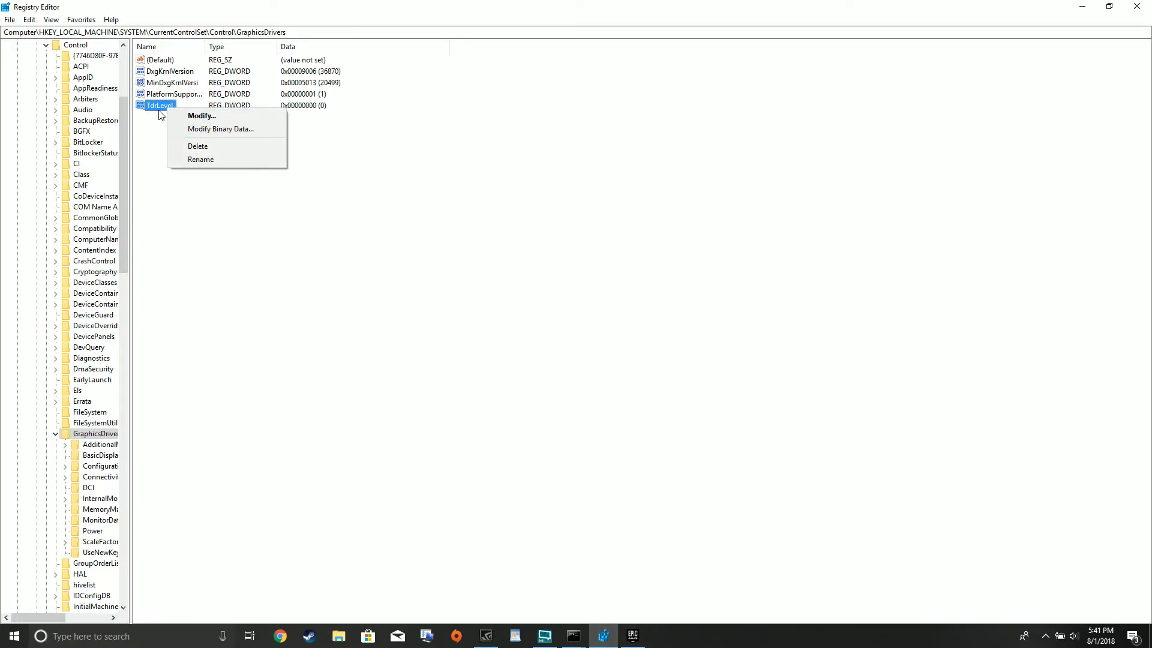
click(202, 116)
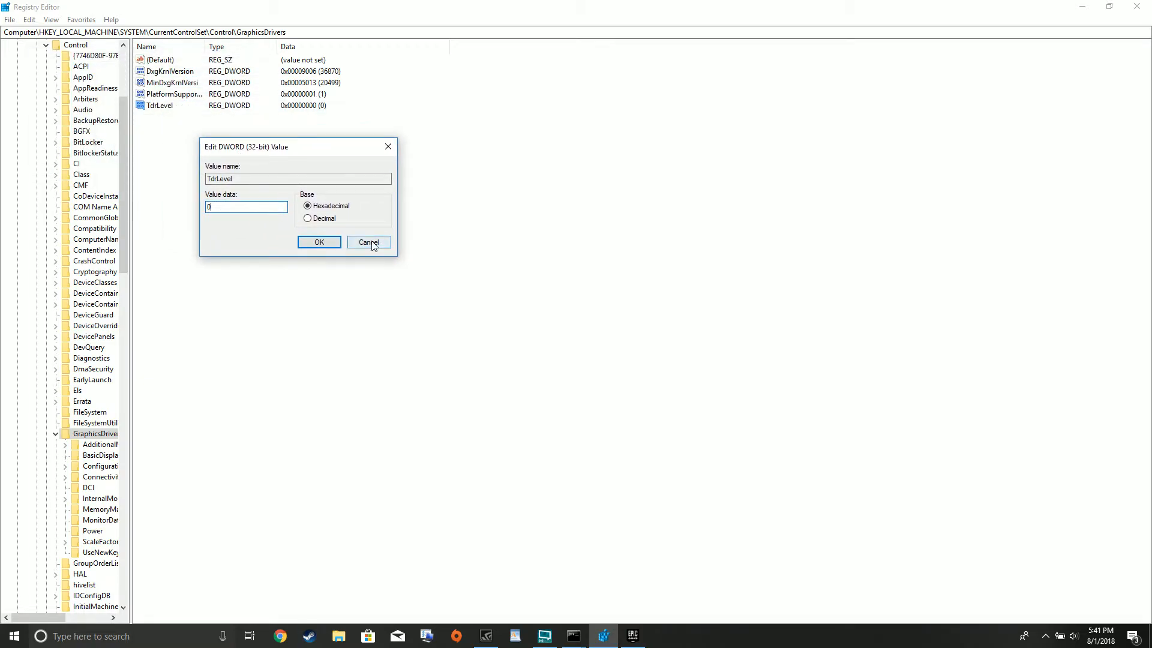
click(369, 242)
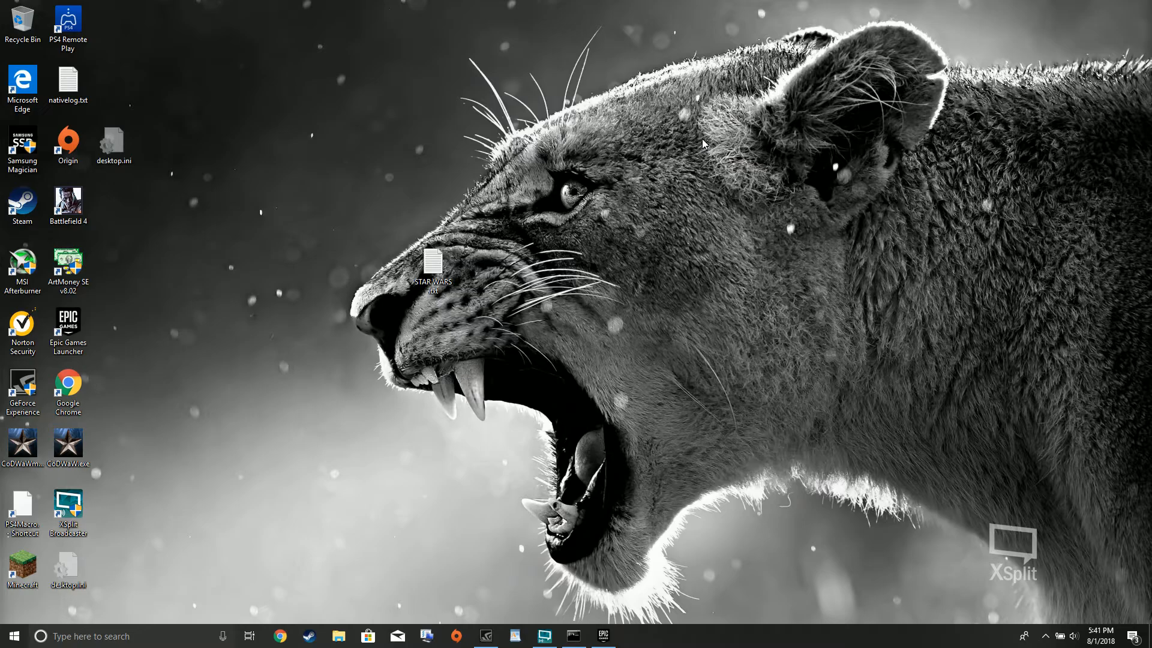
Step: Select the Epic Games Launcher shortcut, click taskbar icons, and select the STAR WARS file
click(68, 327)
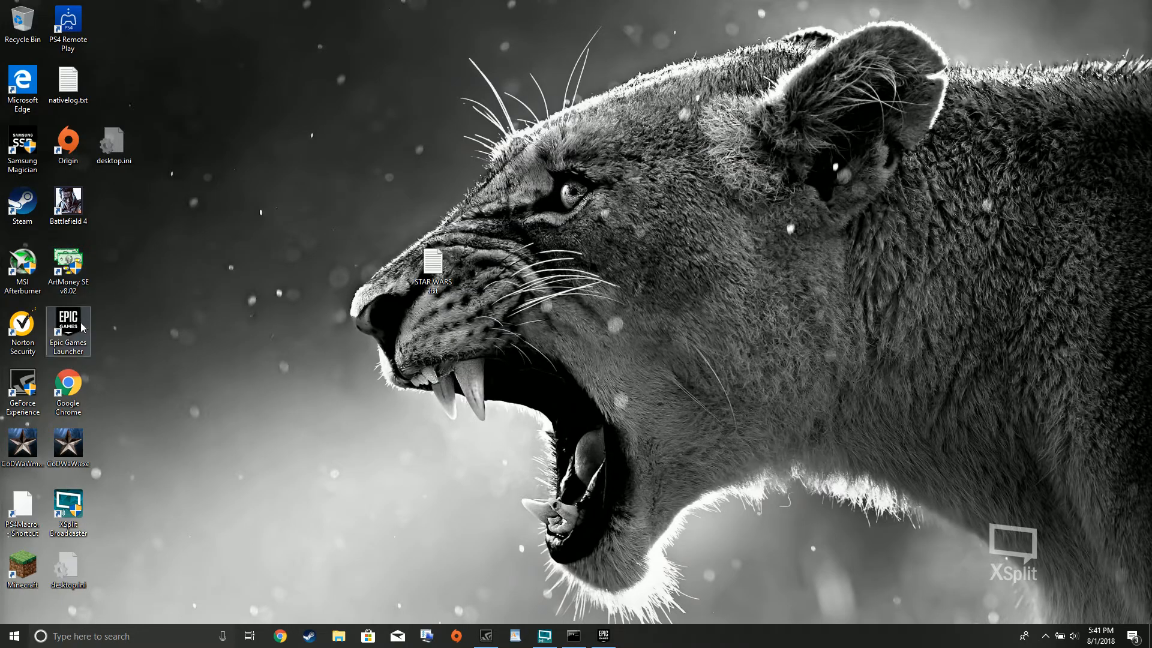
mouse_move(93, 249)
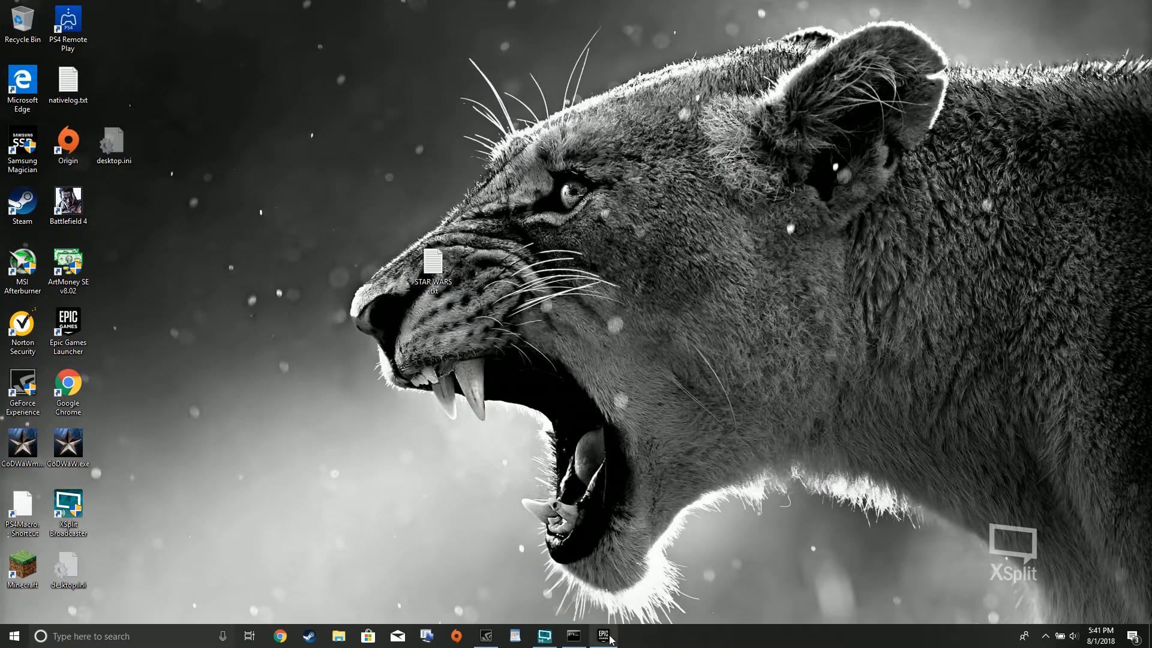
click(602, 635)
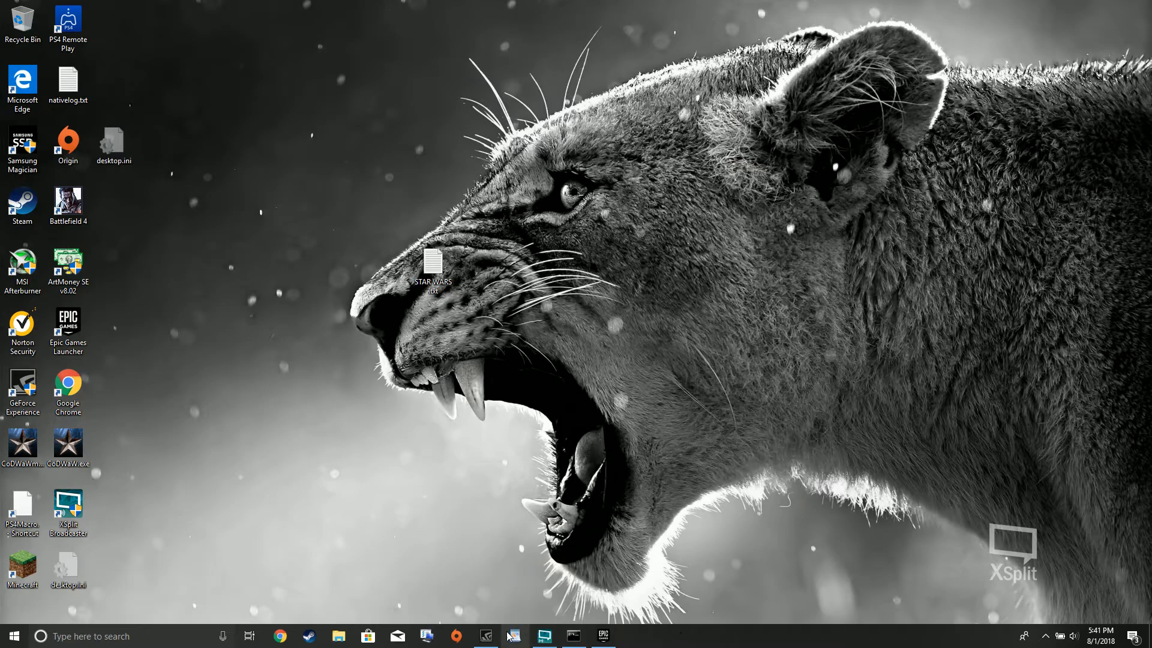
click(485, 636)
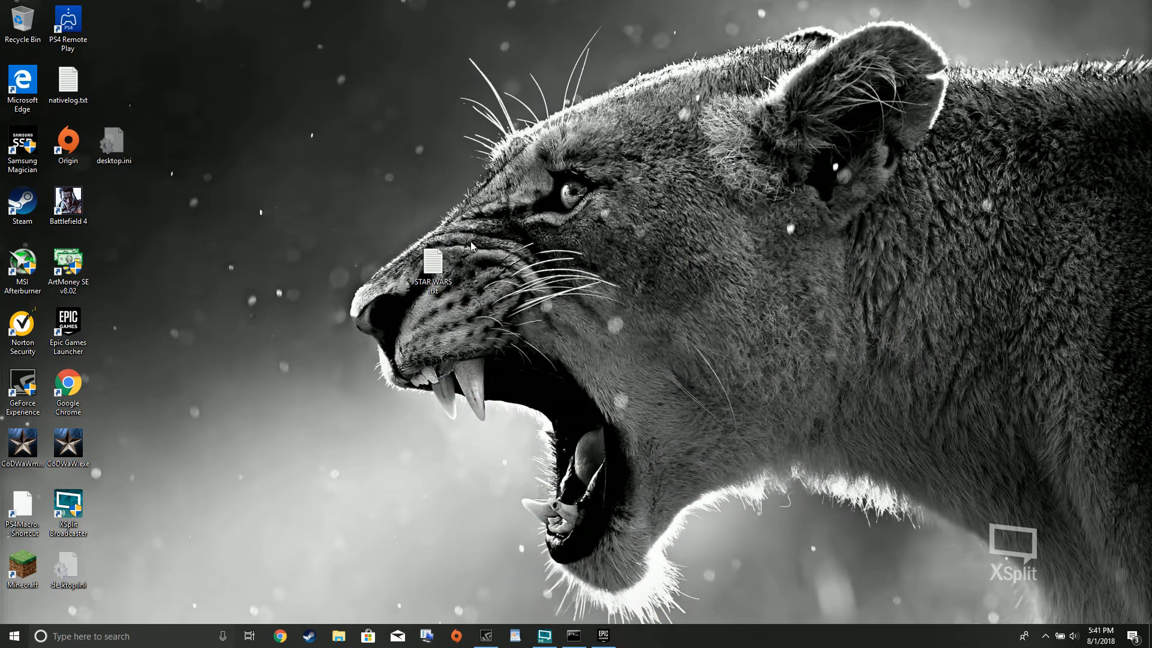
mouse_move(592, 255)
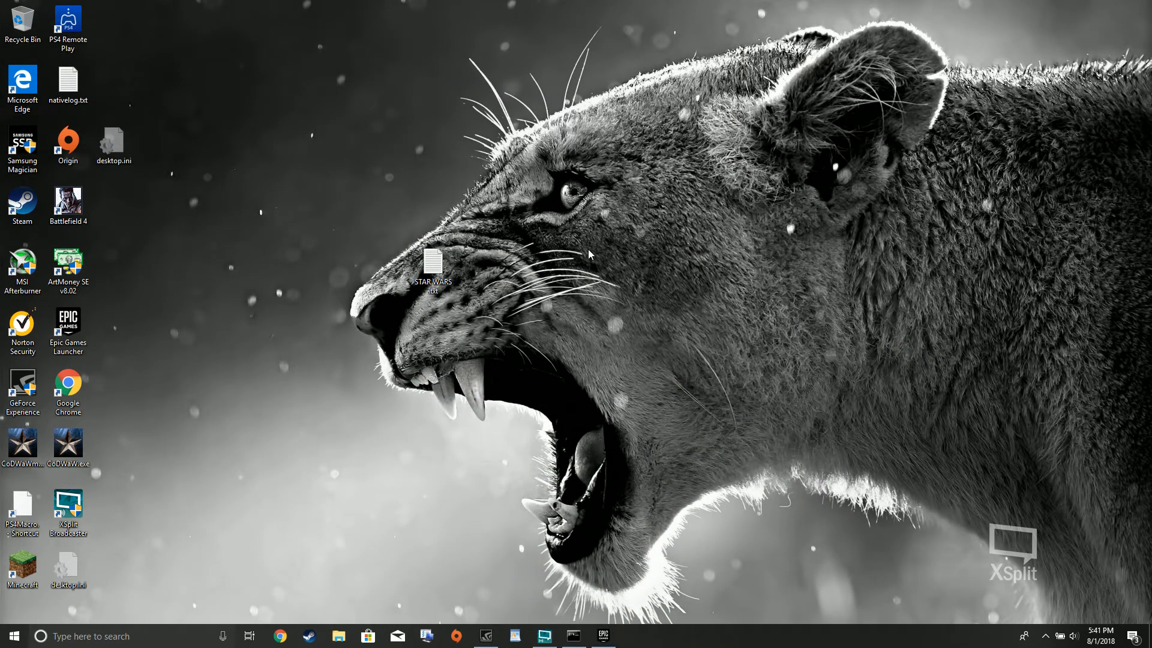
mouse_move(485, 276)
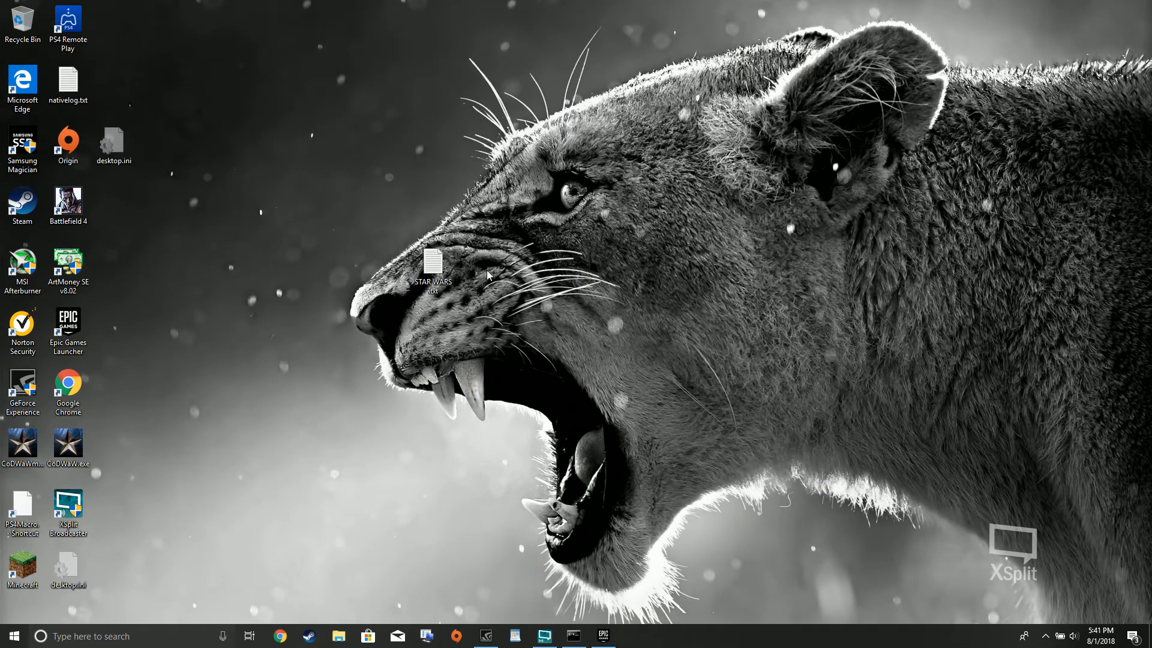
click(435, 265)
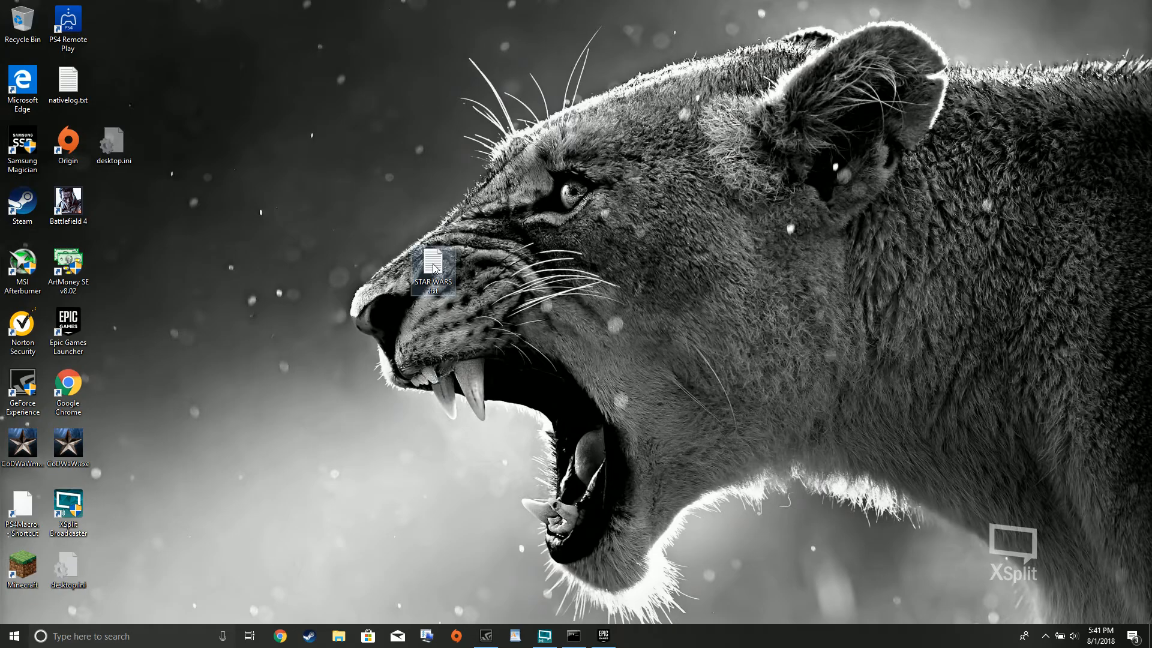